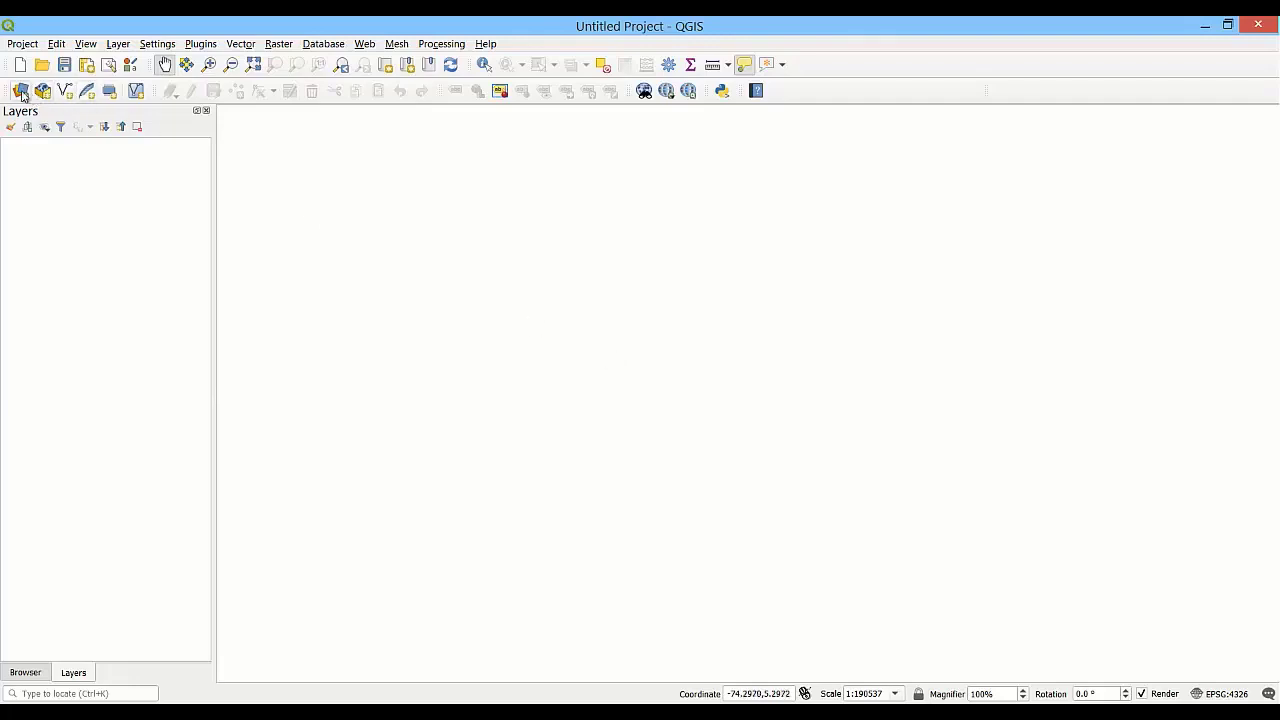
- Choose soil_units.tif, filtered to GeoTIFF, as the raster source in Data Source Manager
left_click(21, 90)
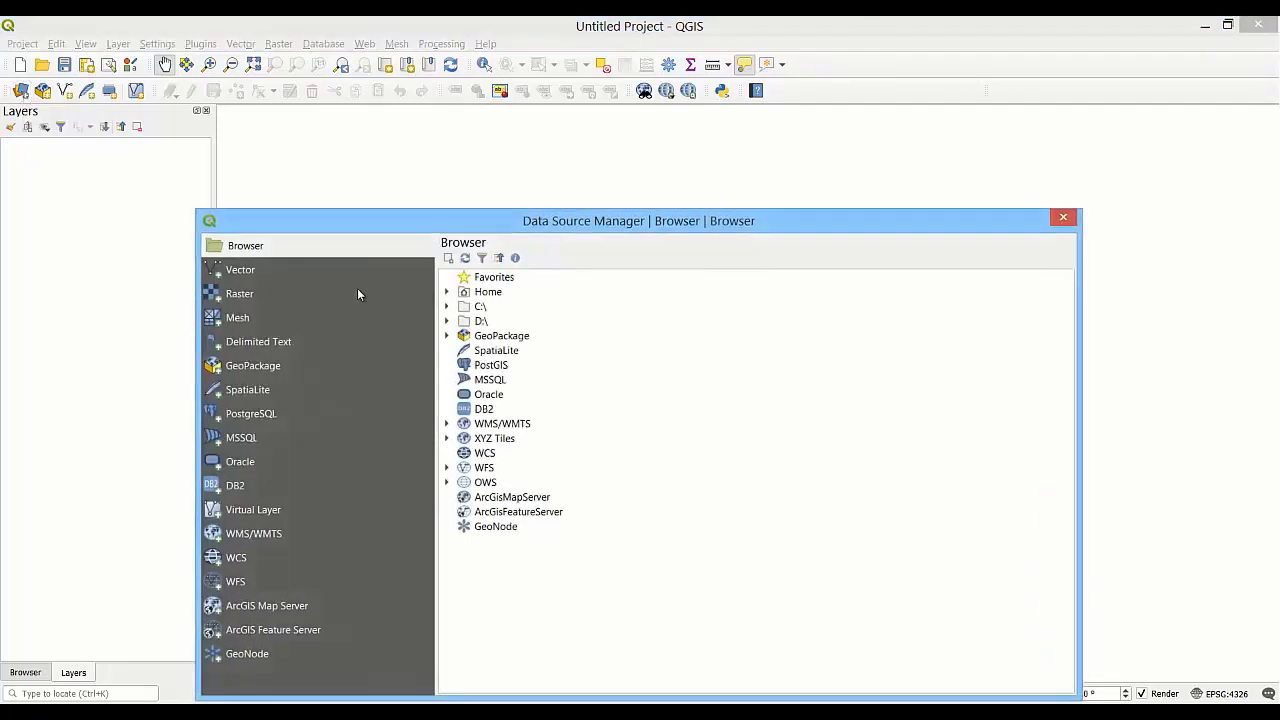
left_click(241, 293)
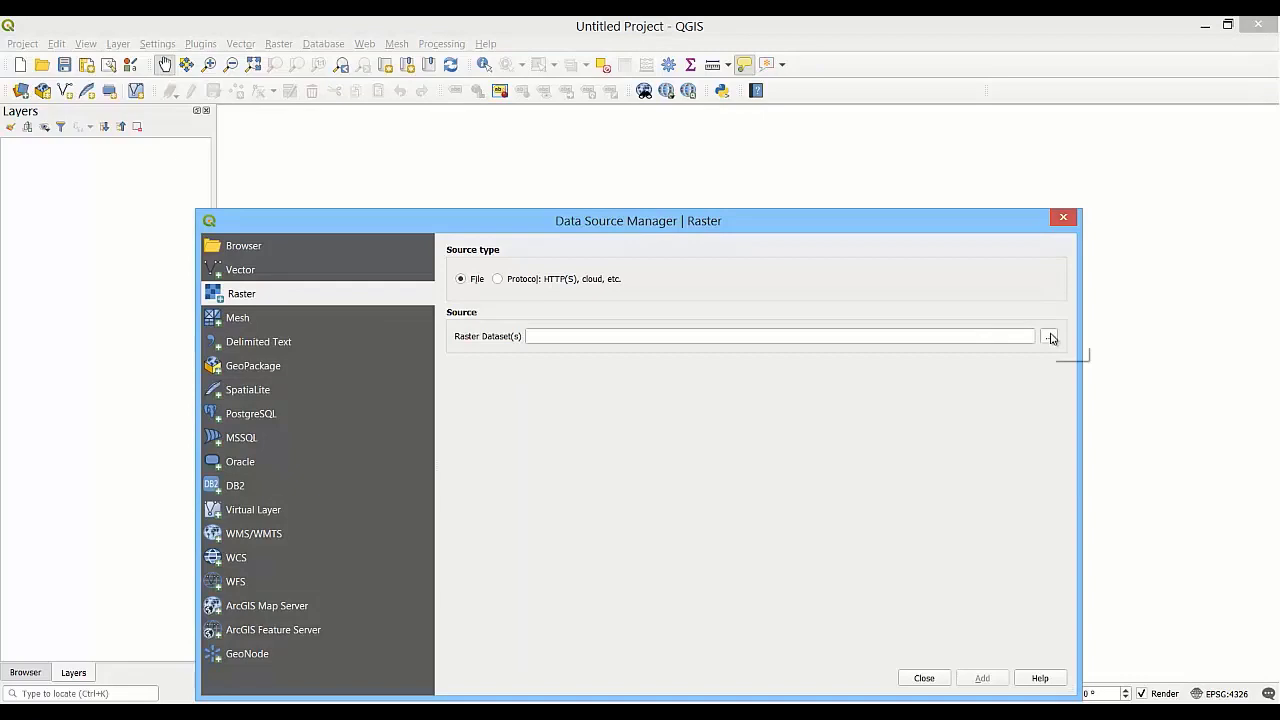
left_click(1050, 336)
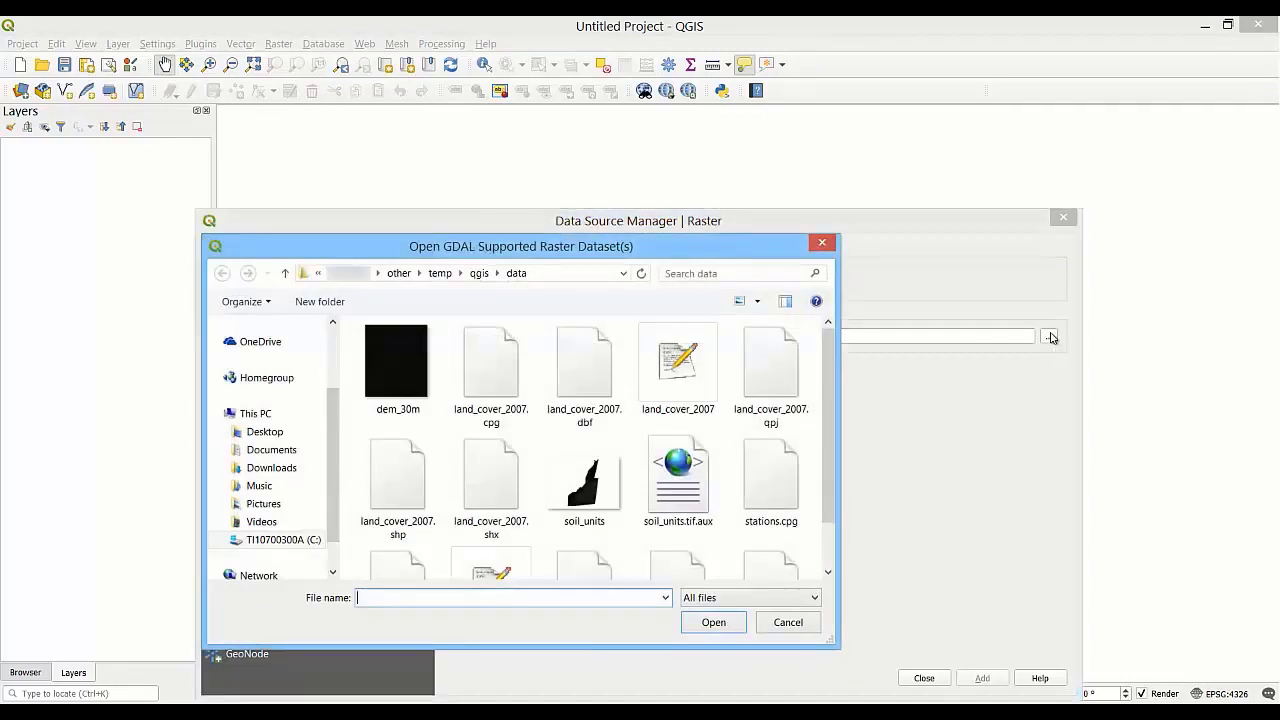
mouse_move(740, 598)
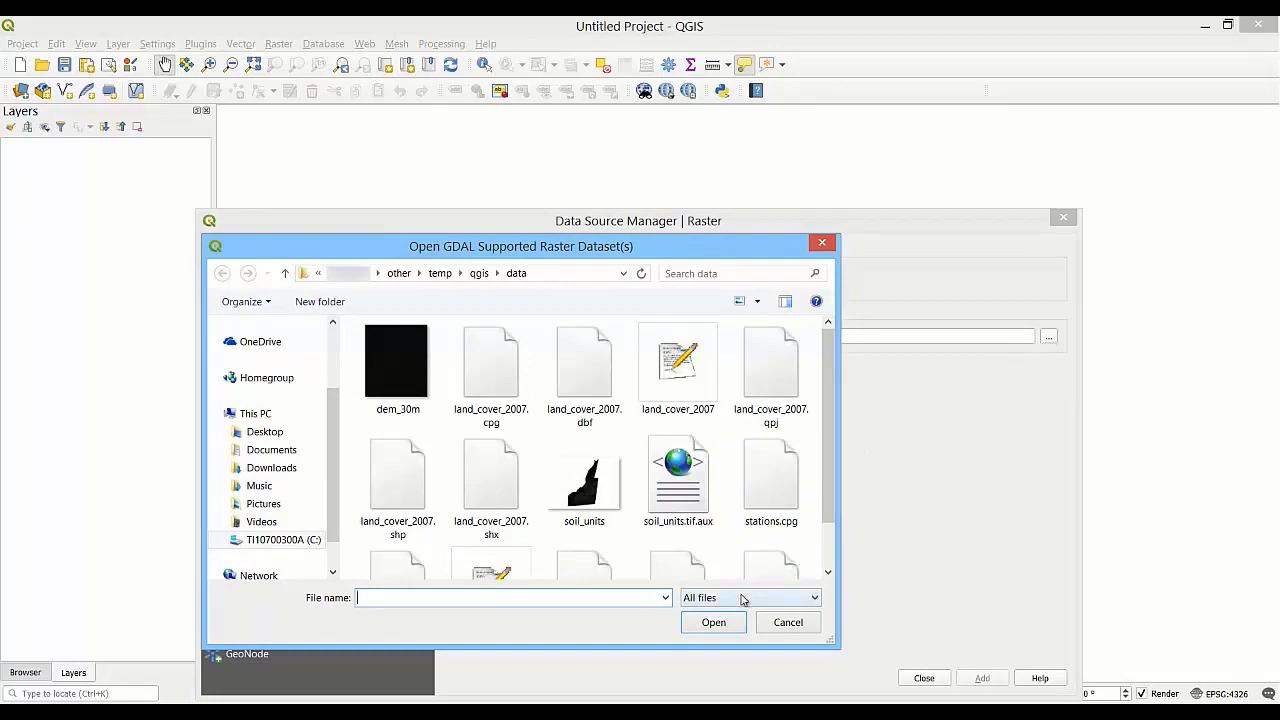
left_click(750, 597)
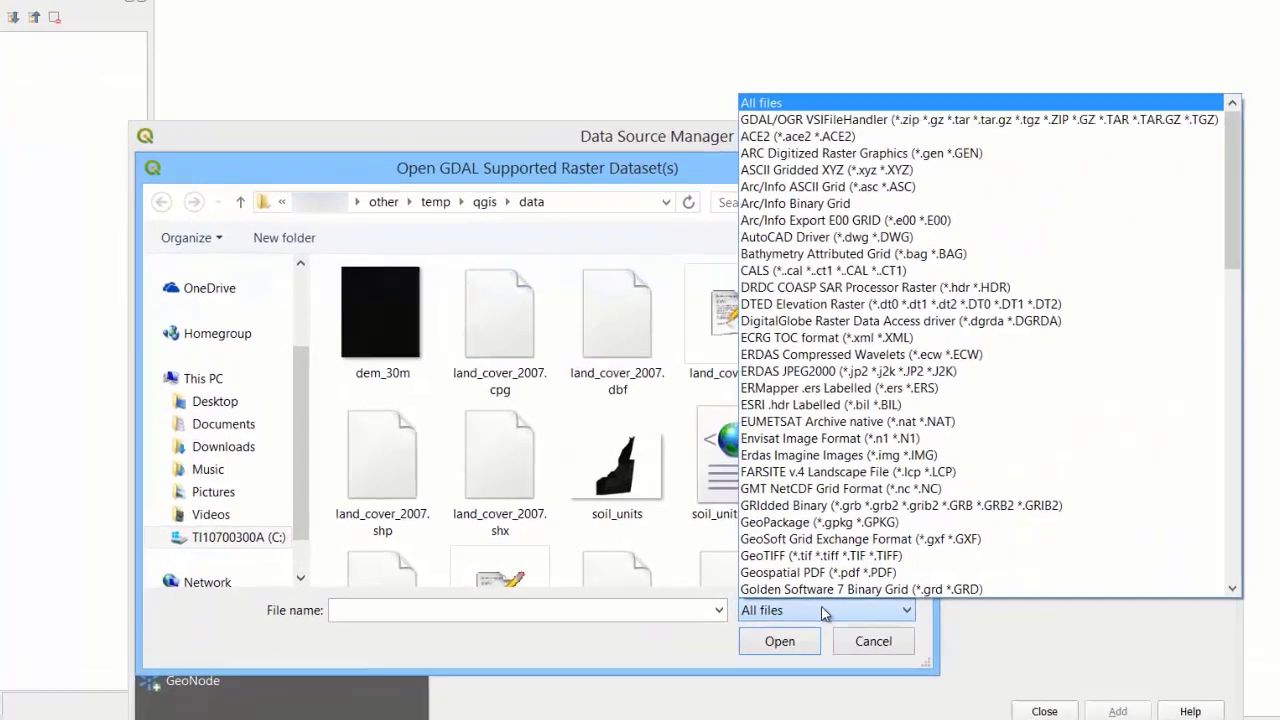
left_click(830, 555)
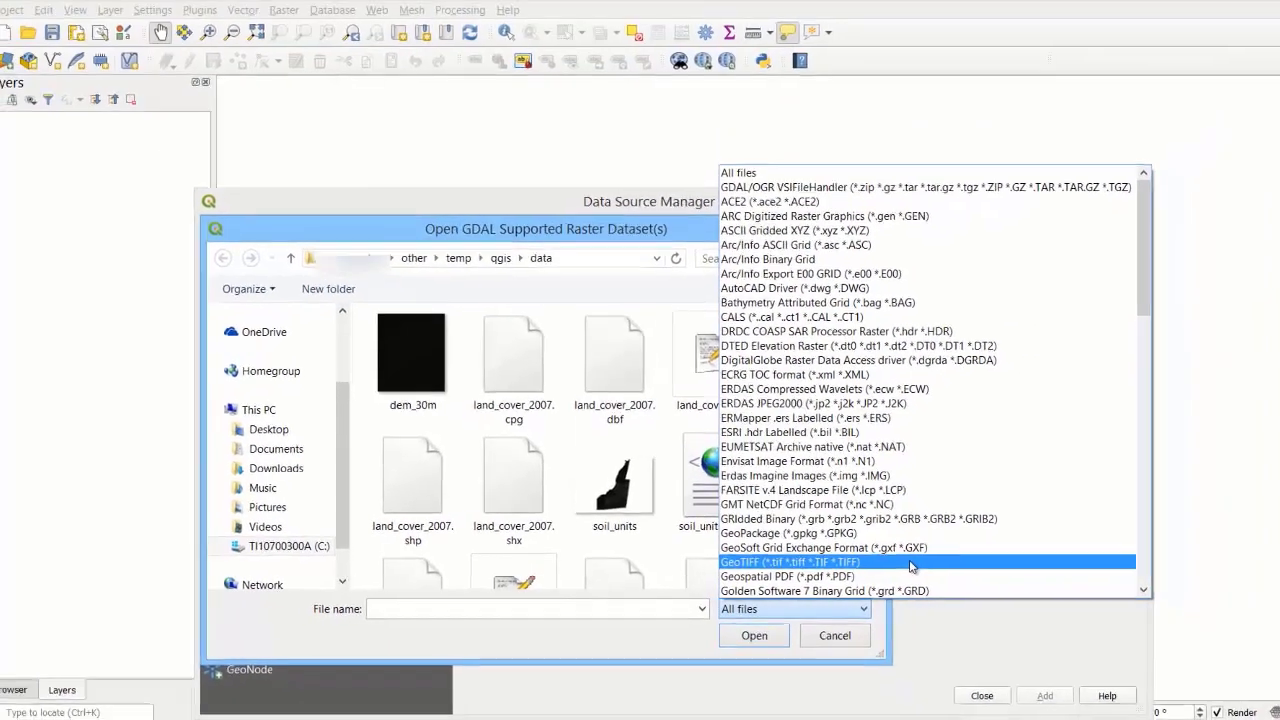
left_click(789, 561)
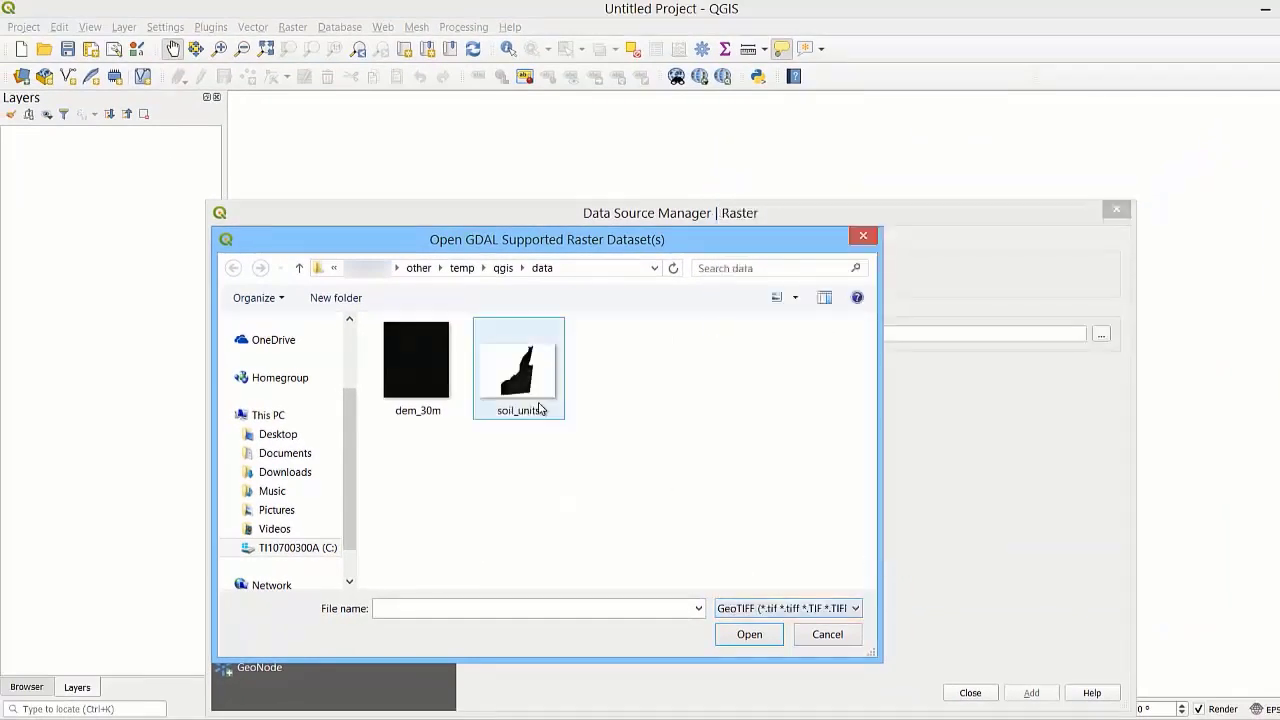
left_click(518, 368)
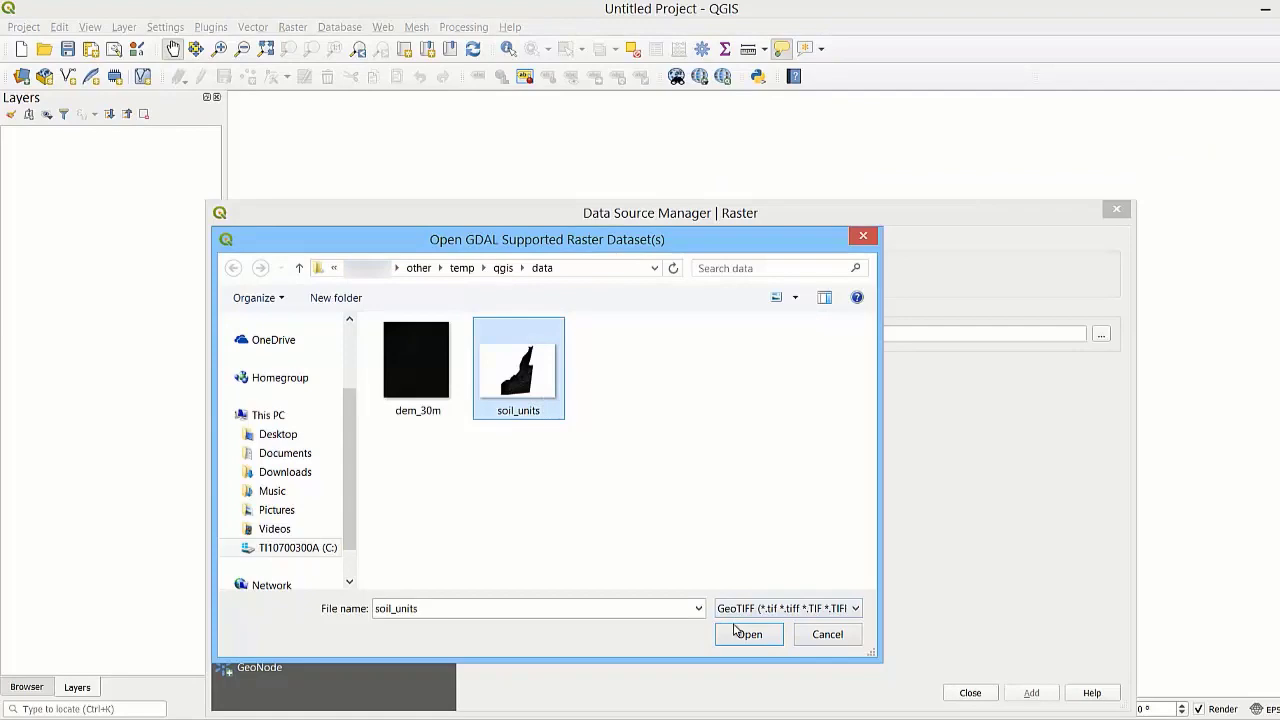
left_click(748, 633)
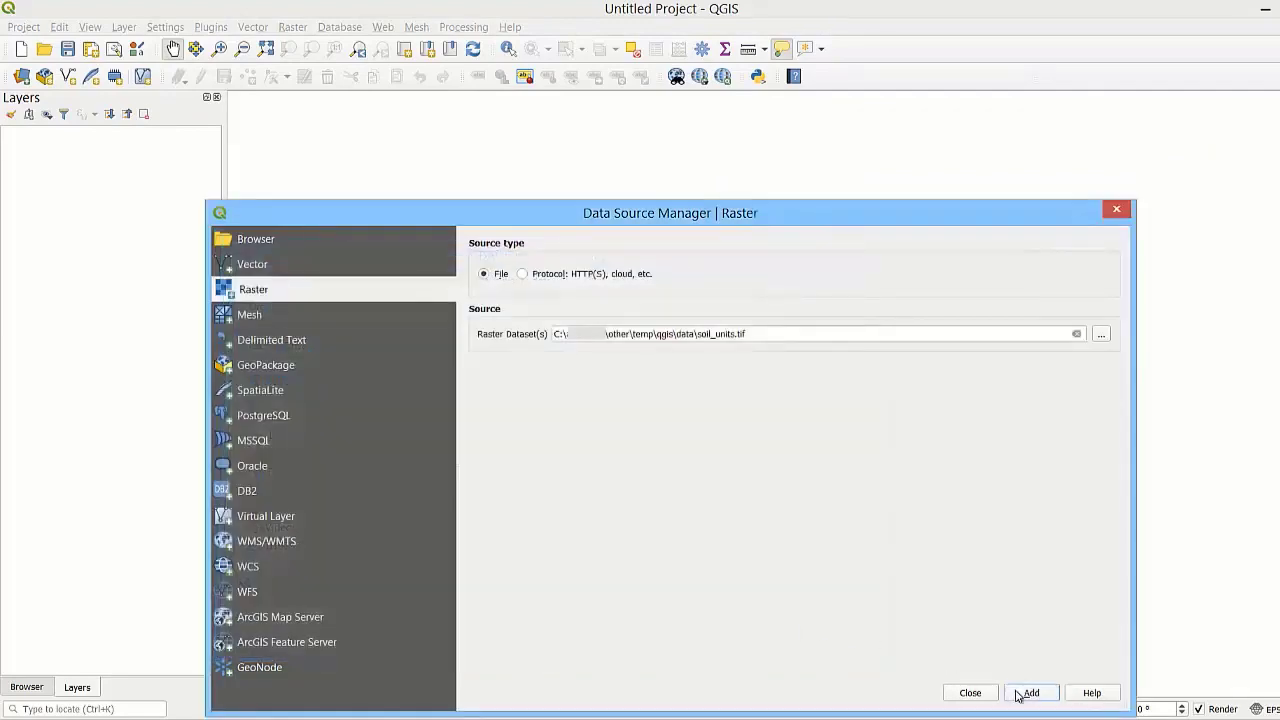
- Add soil_units to the map and view its Information tab in Layer Properties
left_click(1031, 692)
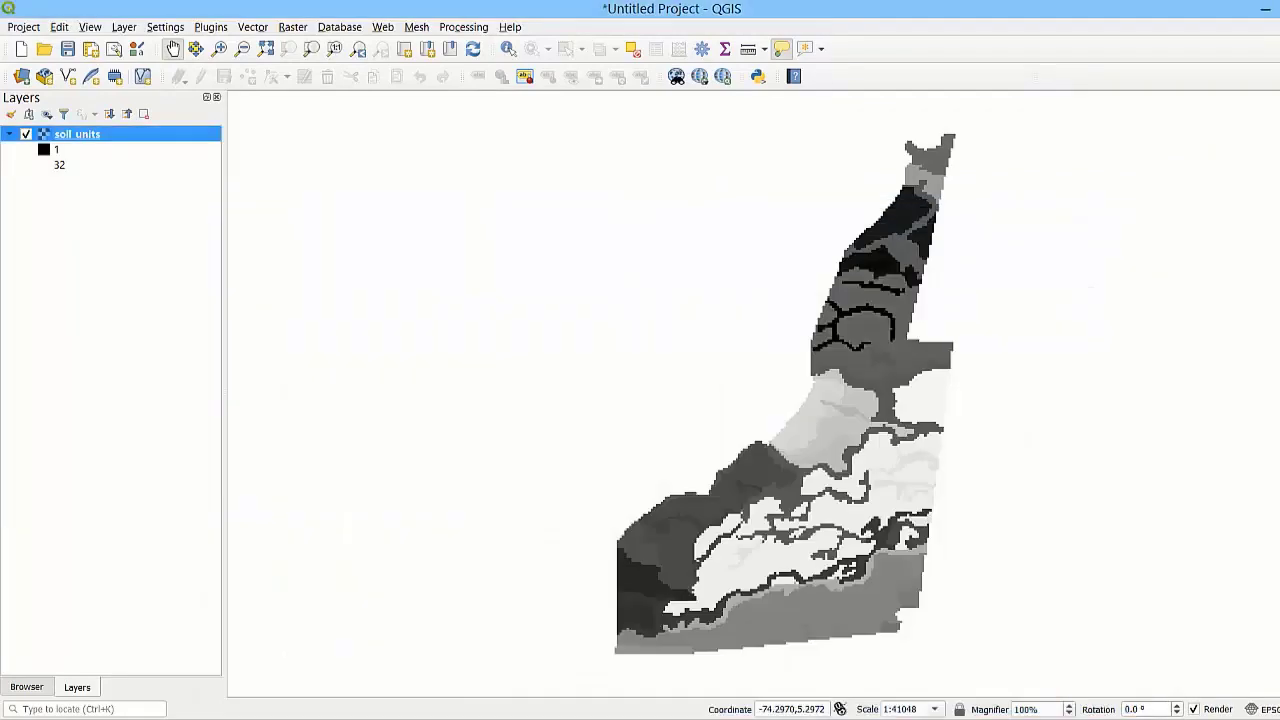
double_click(76, 133)
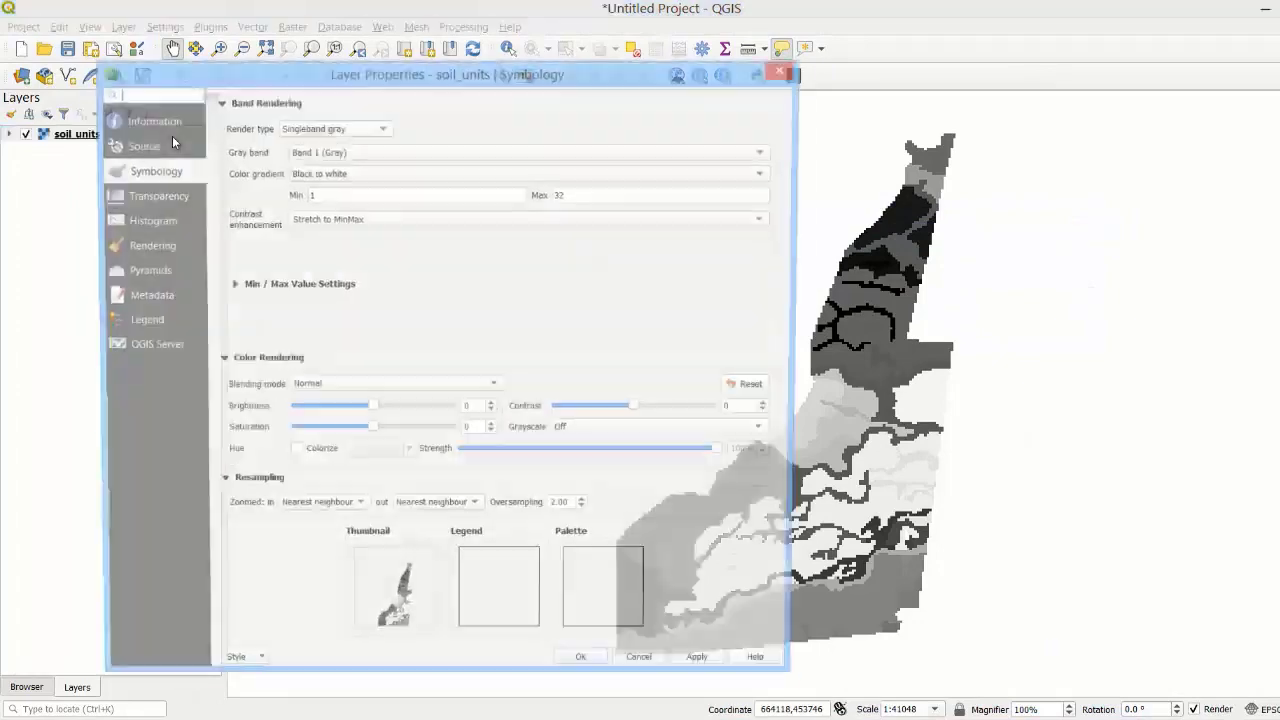
left_click(152, 121)
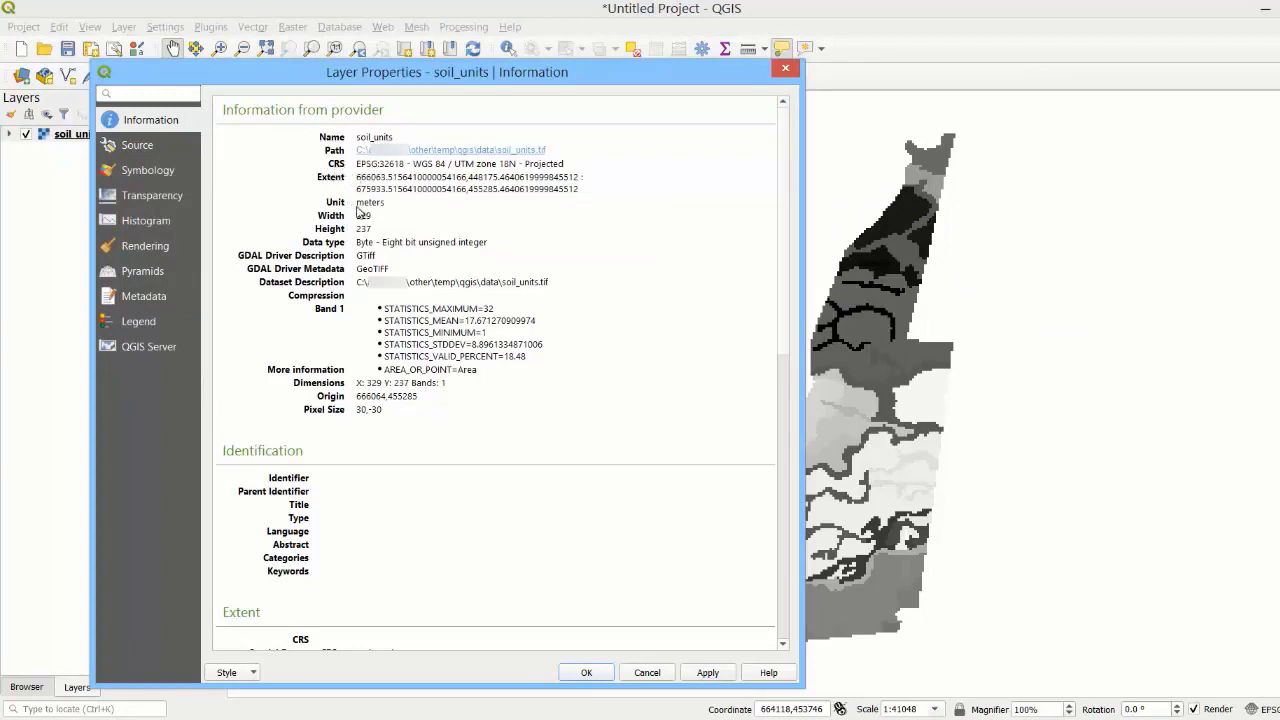
mouse_move(393, 250)
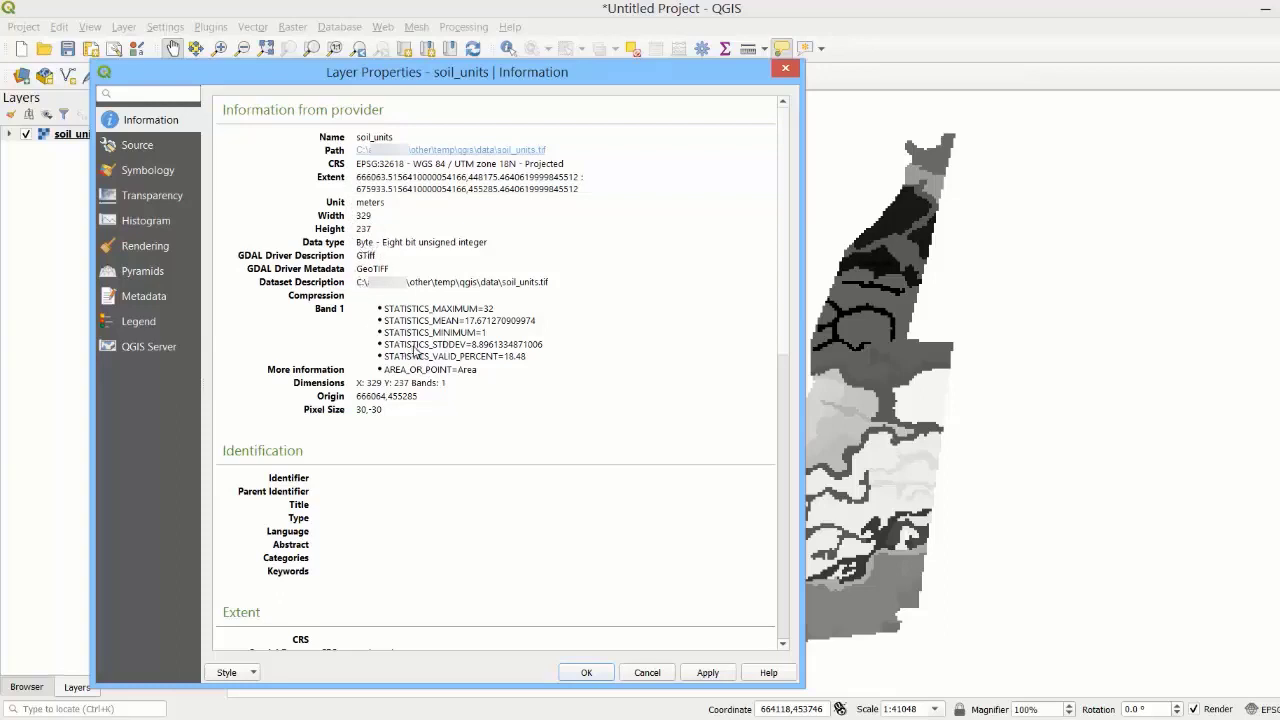
mouse_move(380, 424)
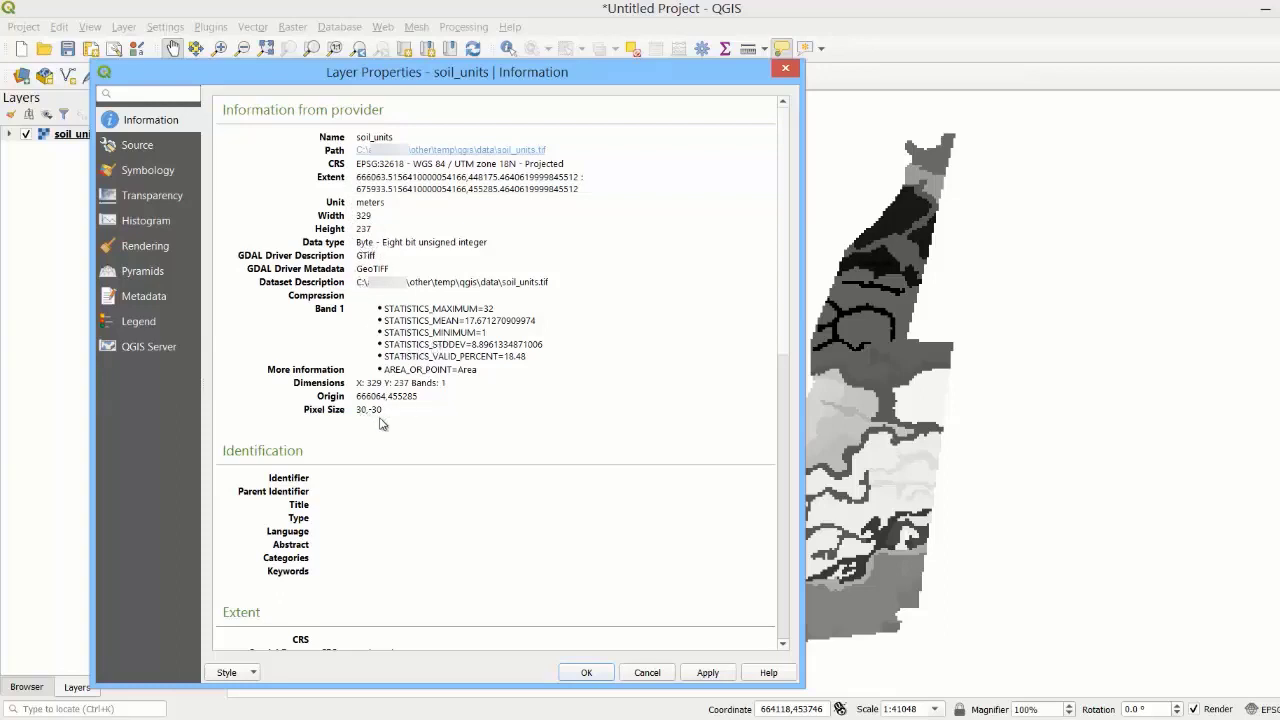
- Set soil_units symbology to Paletted/Unique values, classify with random colours, and apply
left_click(148, 170)
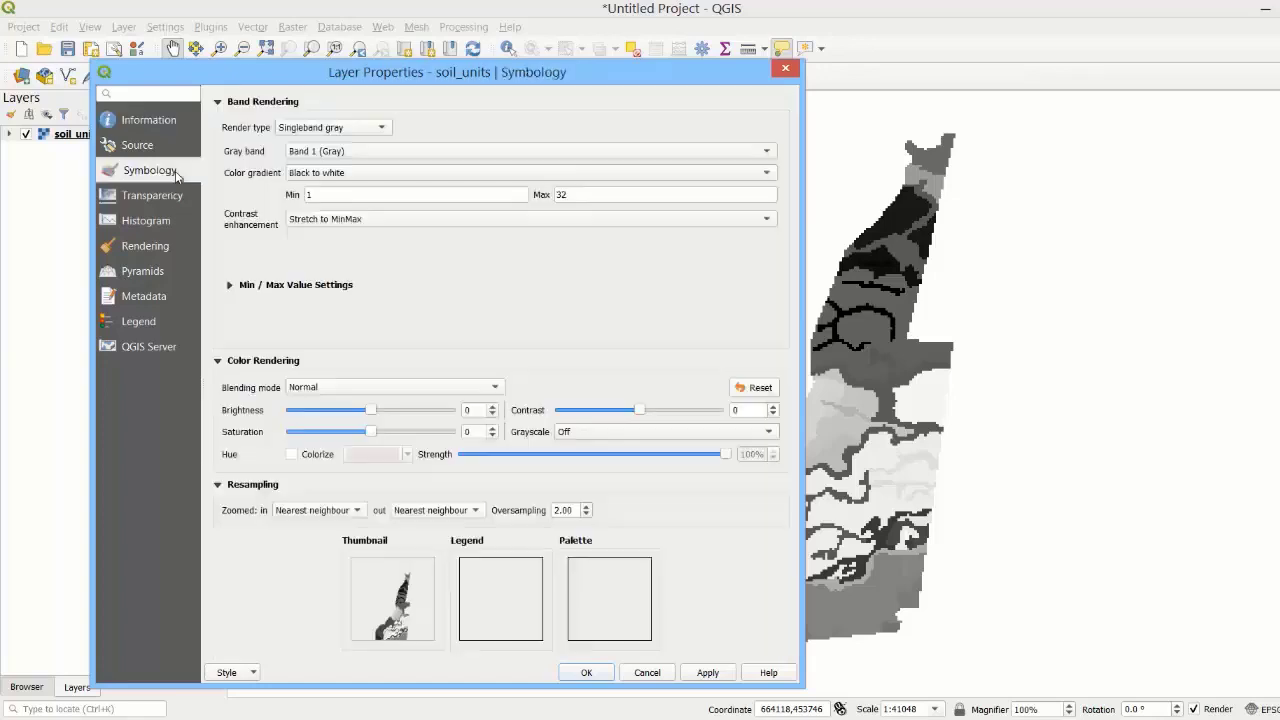
mouse_move(382, 130)
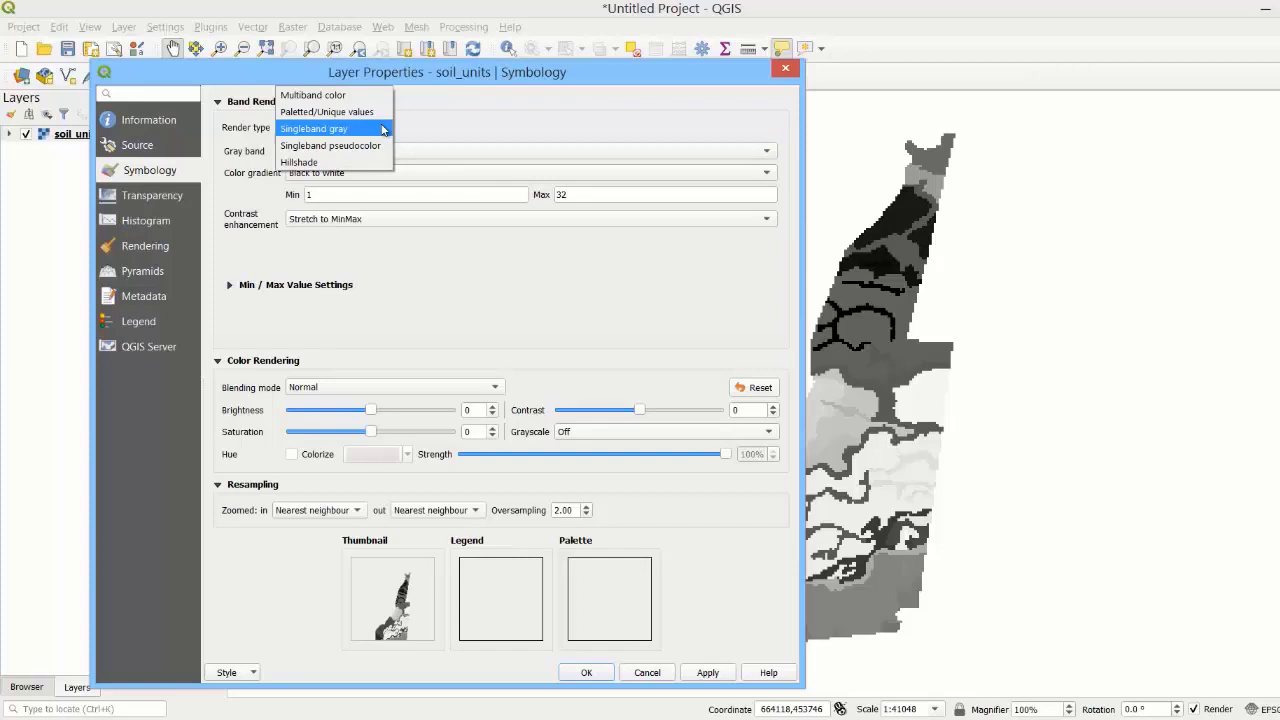
mouse_move(330, 112)
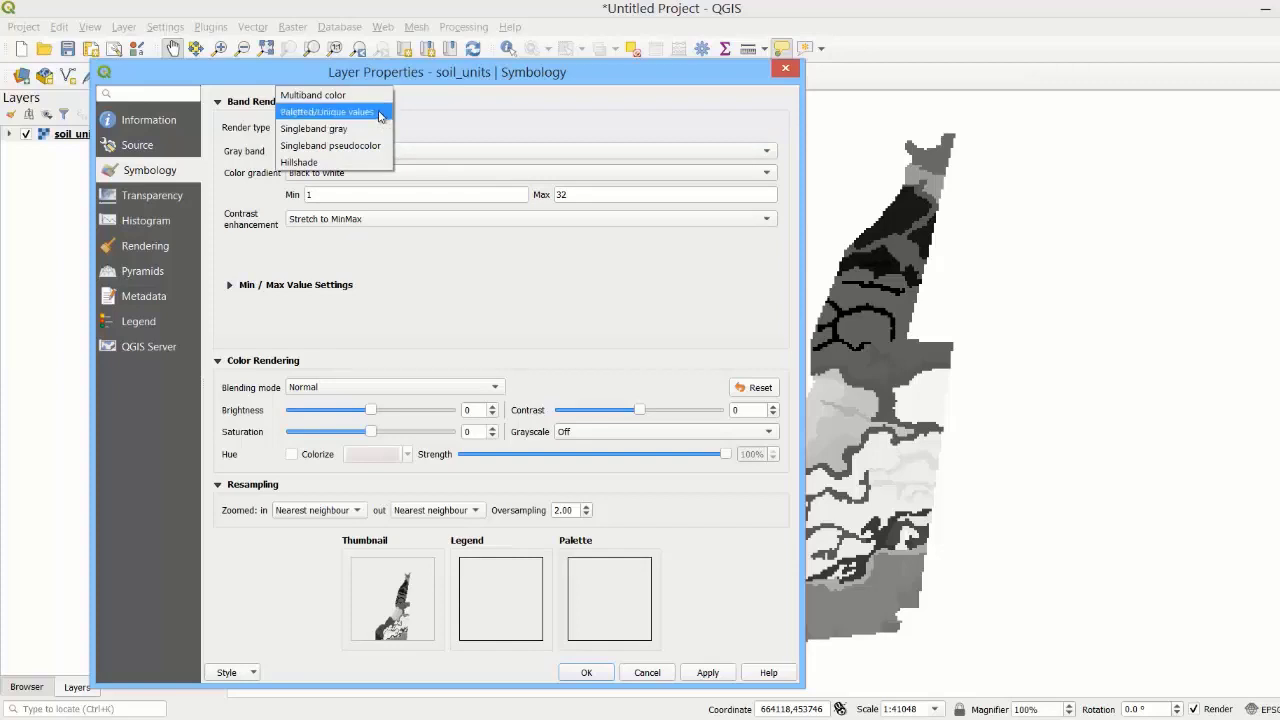
left_click(330, 112)
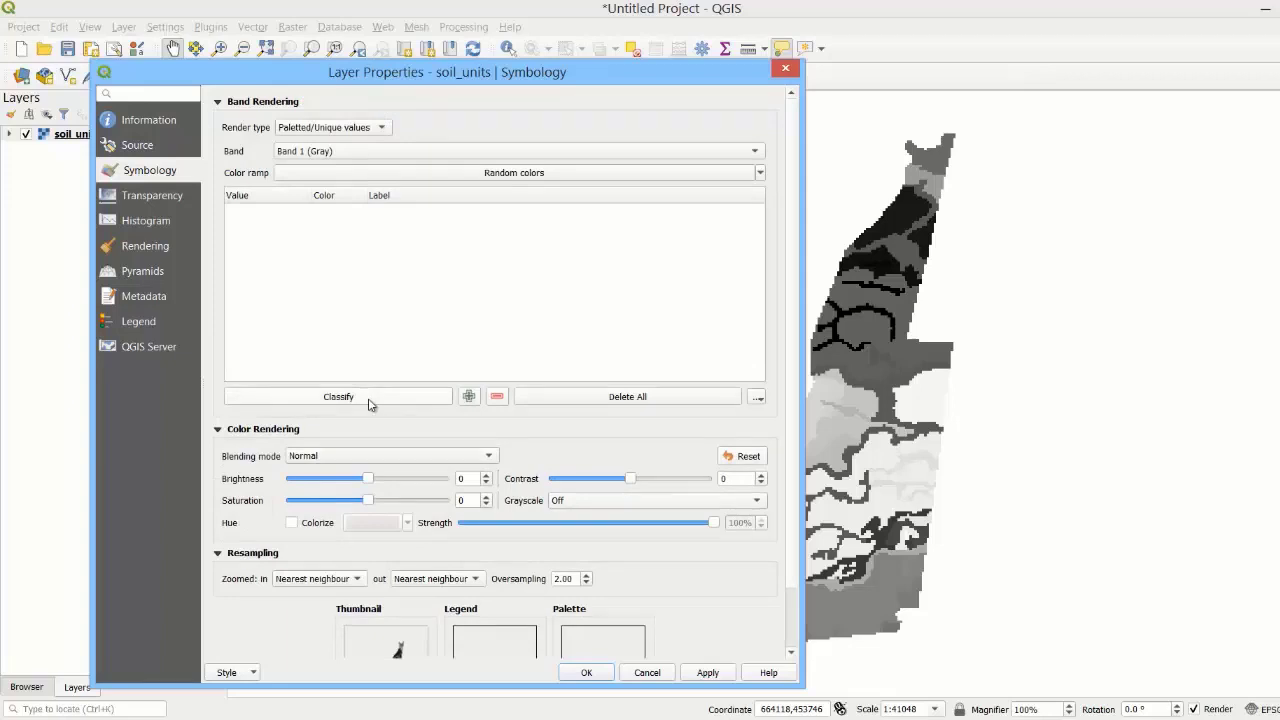
left_click(338, 396)
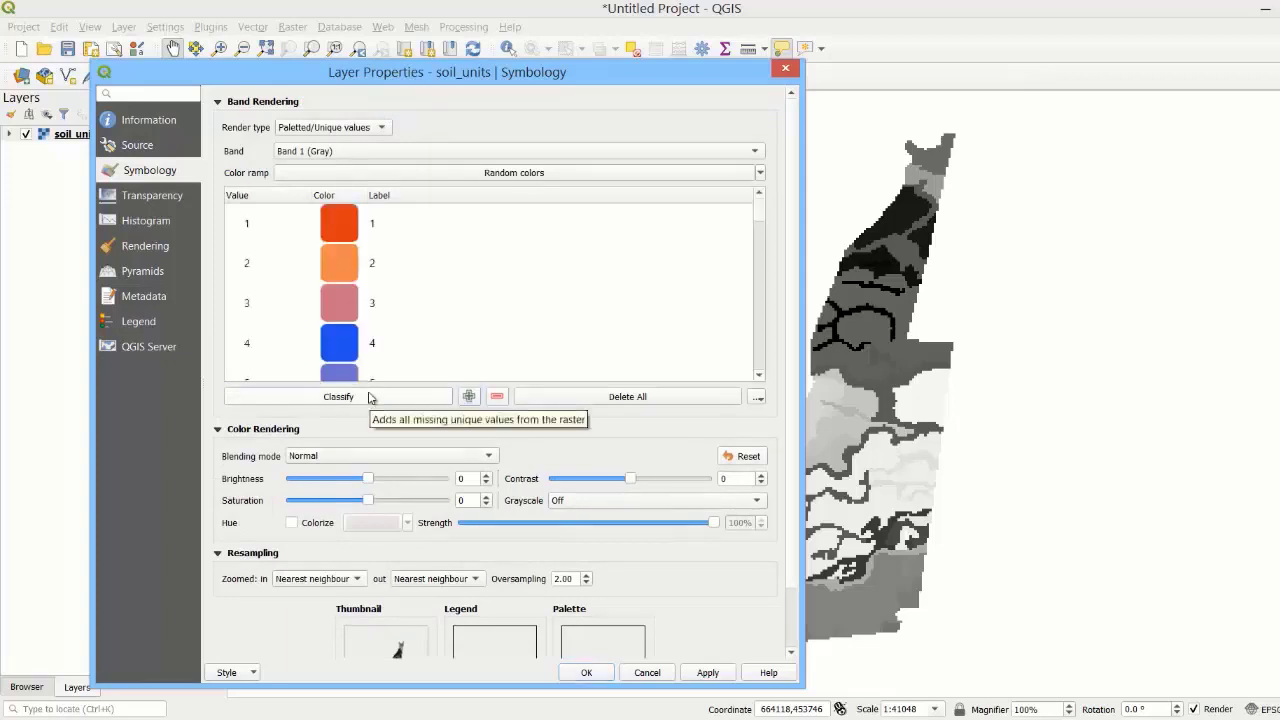
left_click(338, 303)
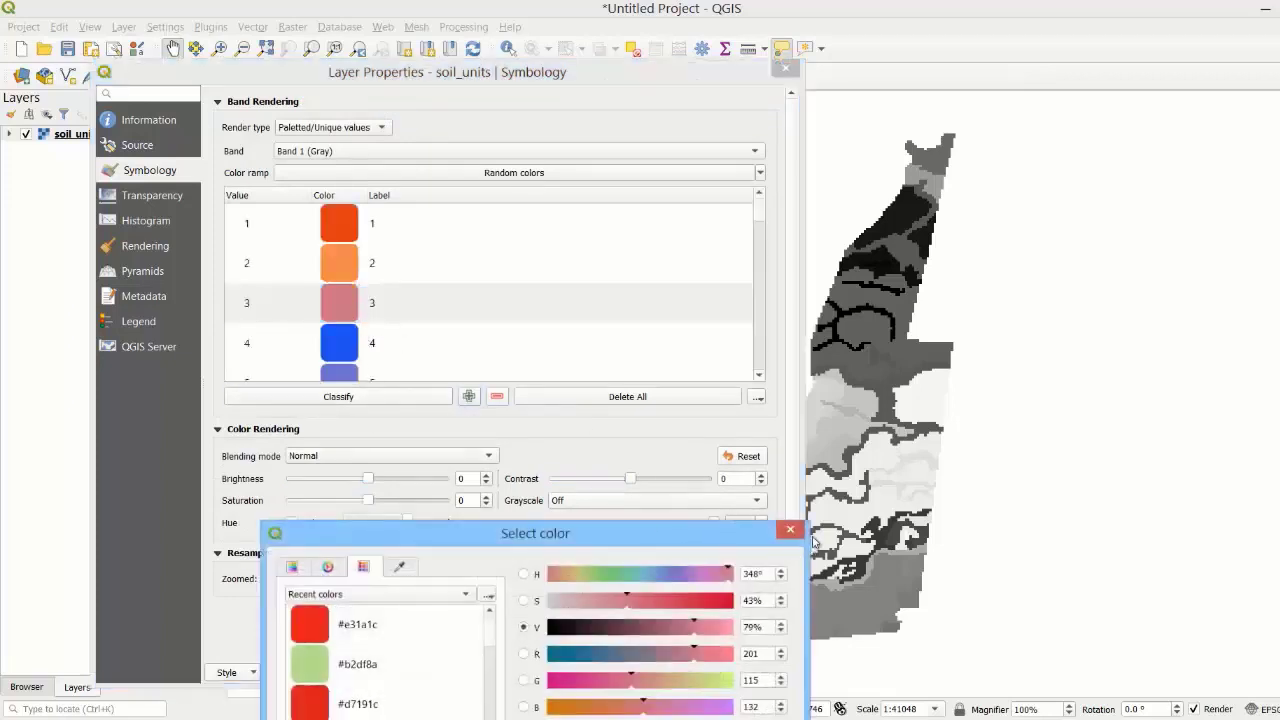
left_click(789, 529)
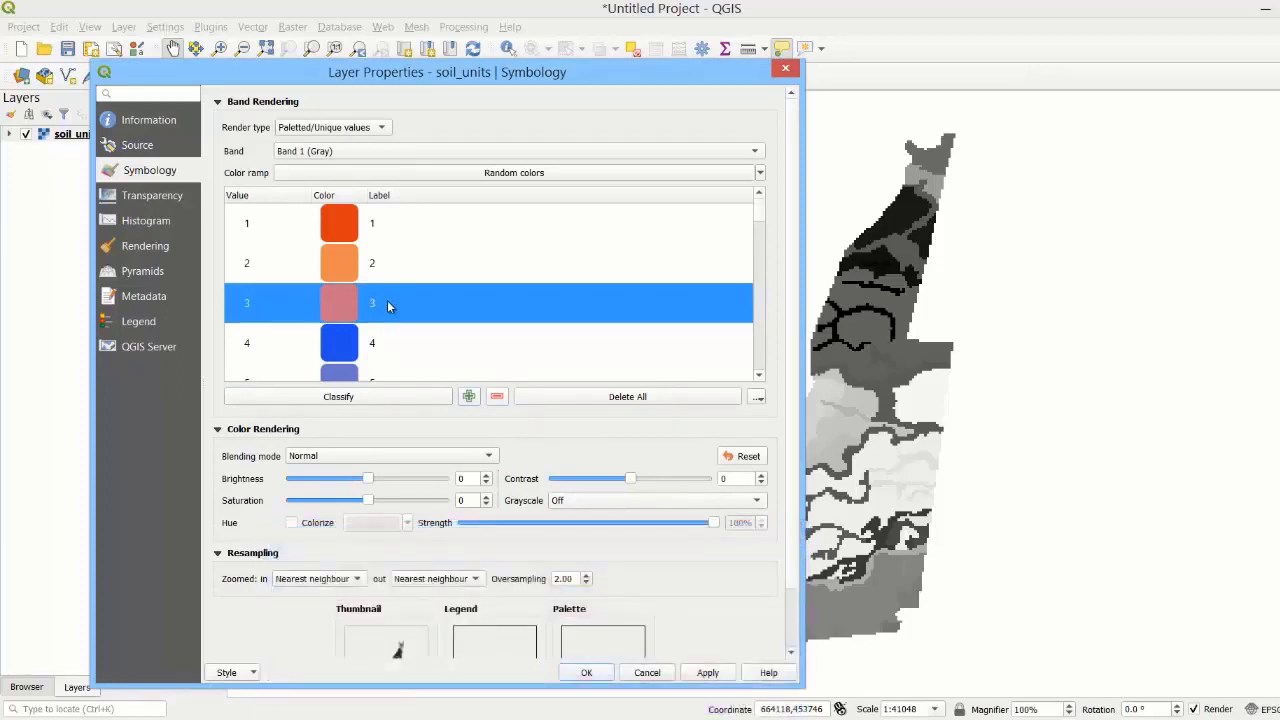
mouse_move(349, 446)
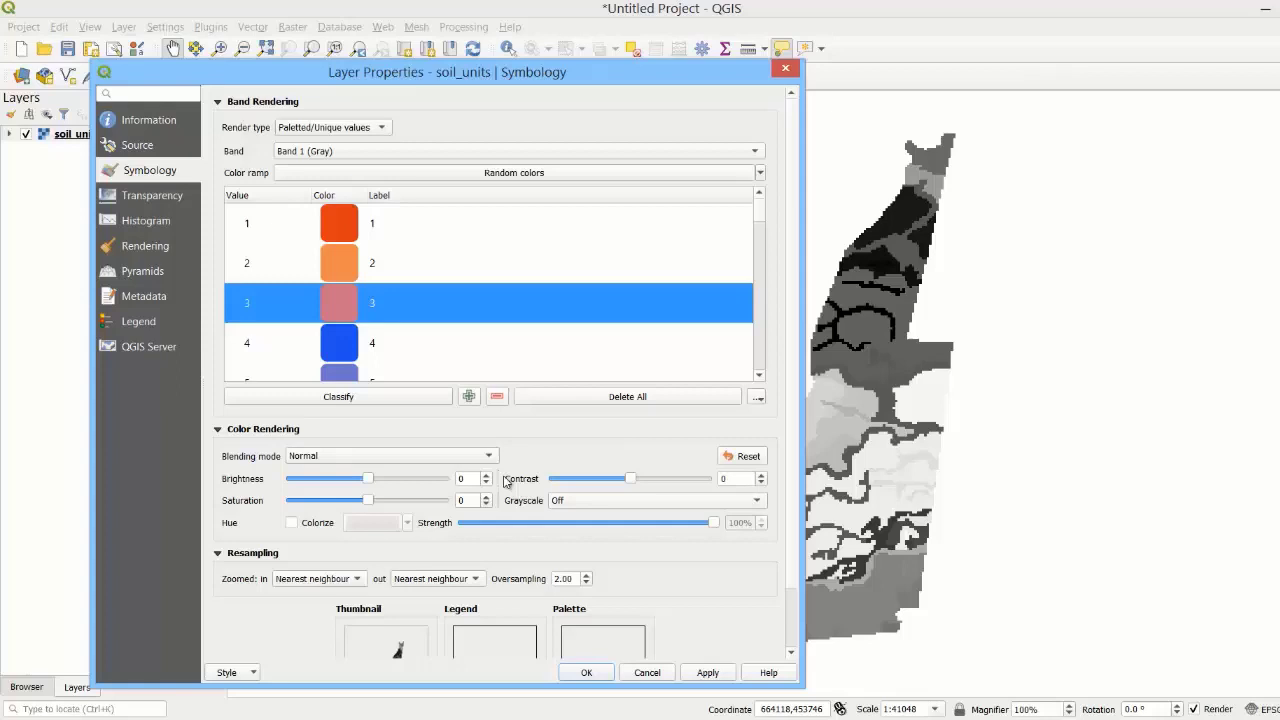
left_click(707, 672)
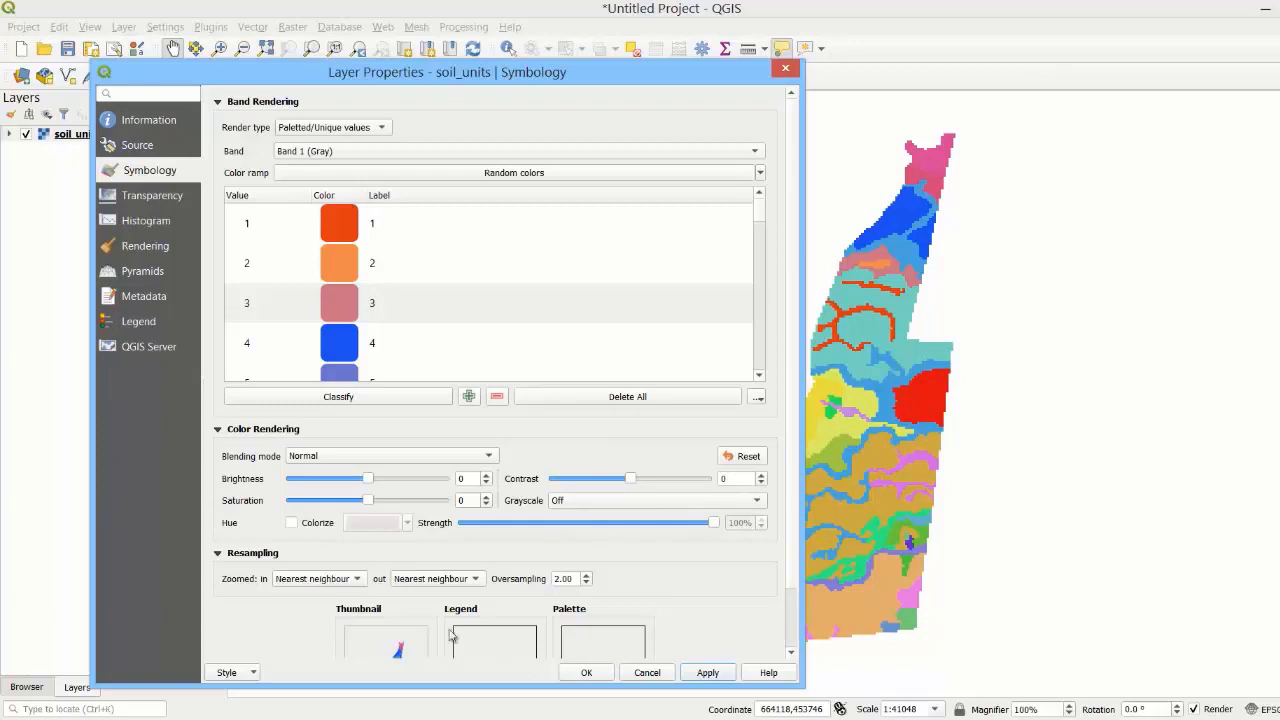
left_click(232, 671)
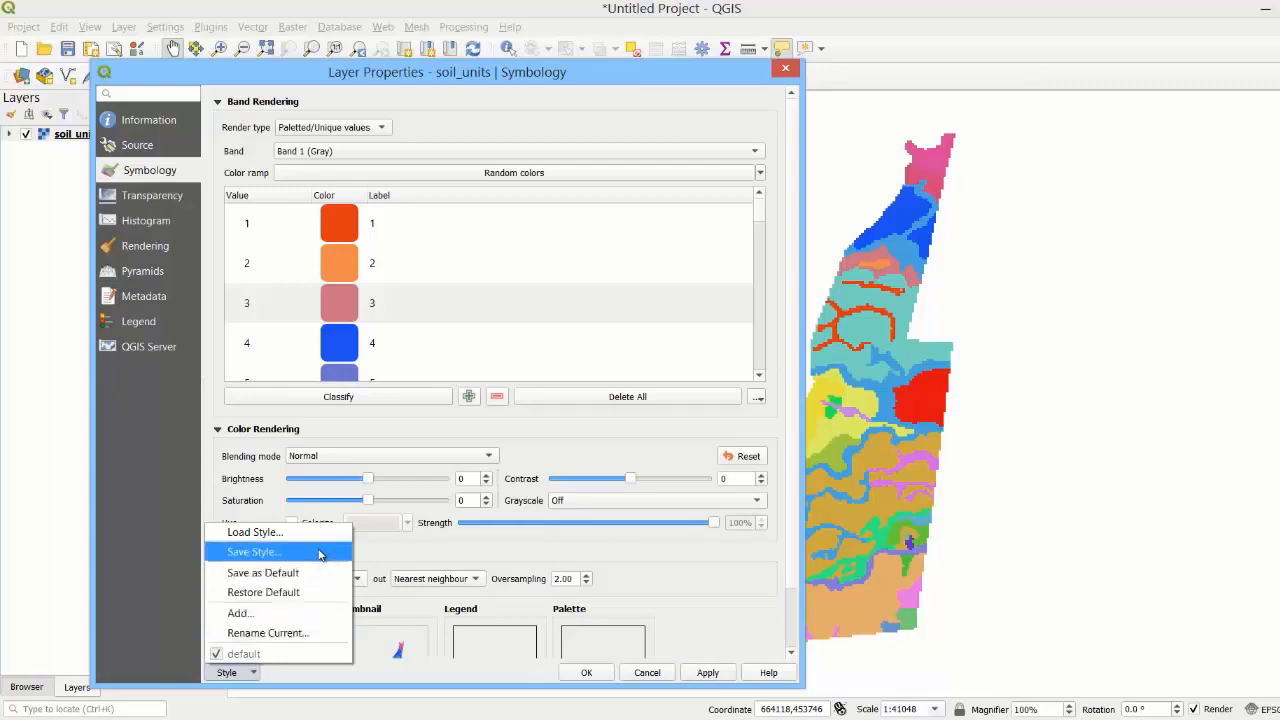
- Start saving the soil_units style, cancel the file dialog, and close properties
left_click(252, 551)
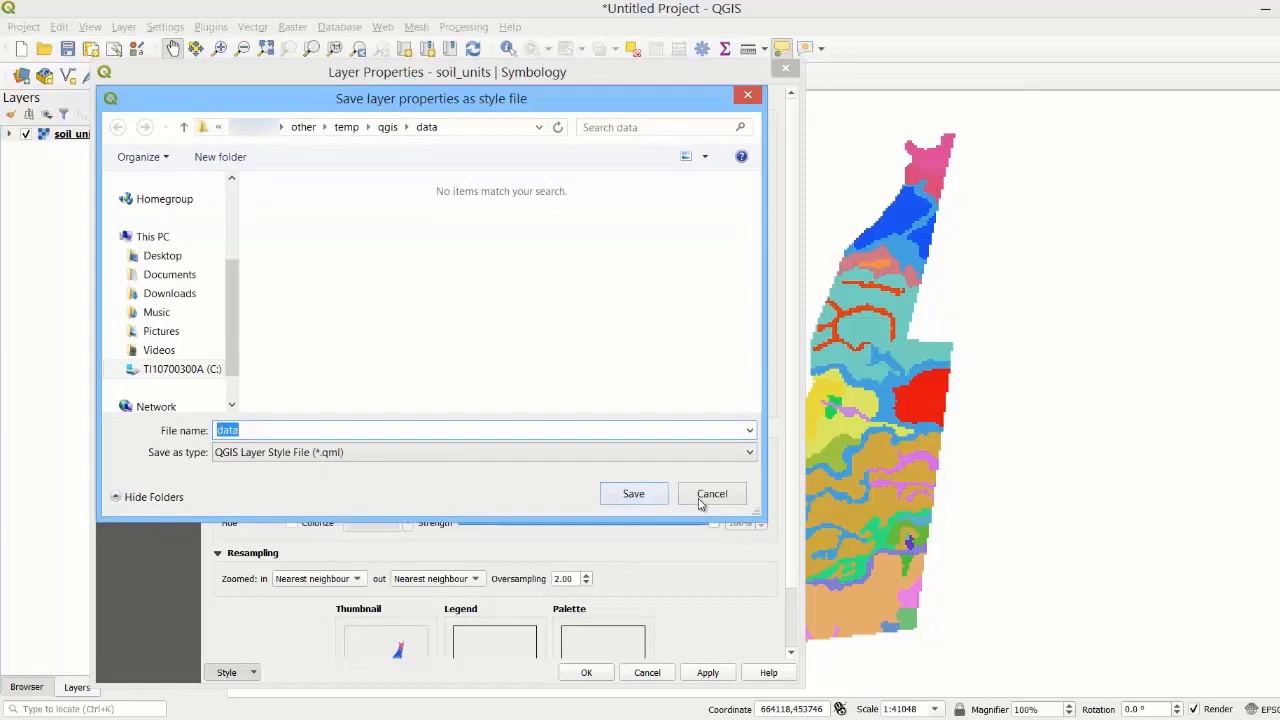
left_click(711, 493)
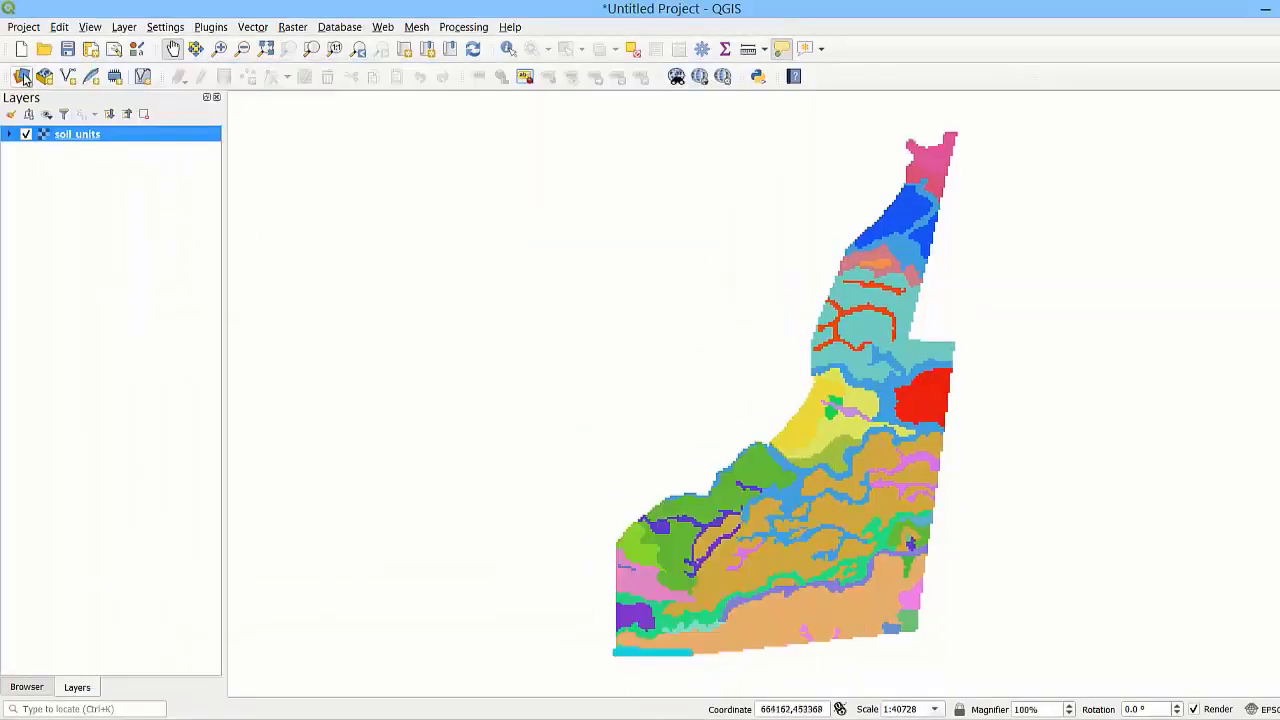
- Load dem_30m.tif into the project through the Data Source Manager
left_click(22, 77)
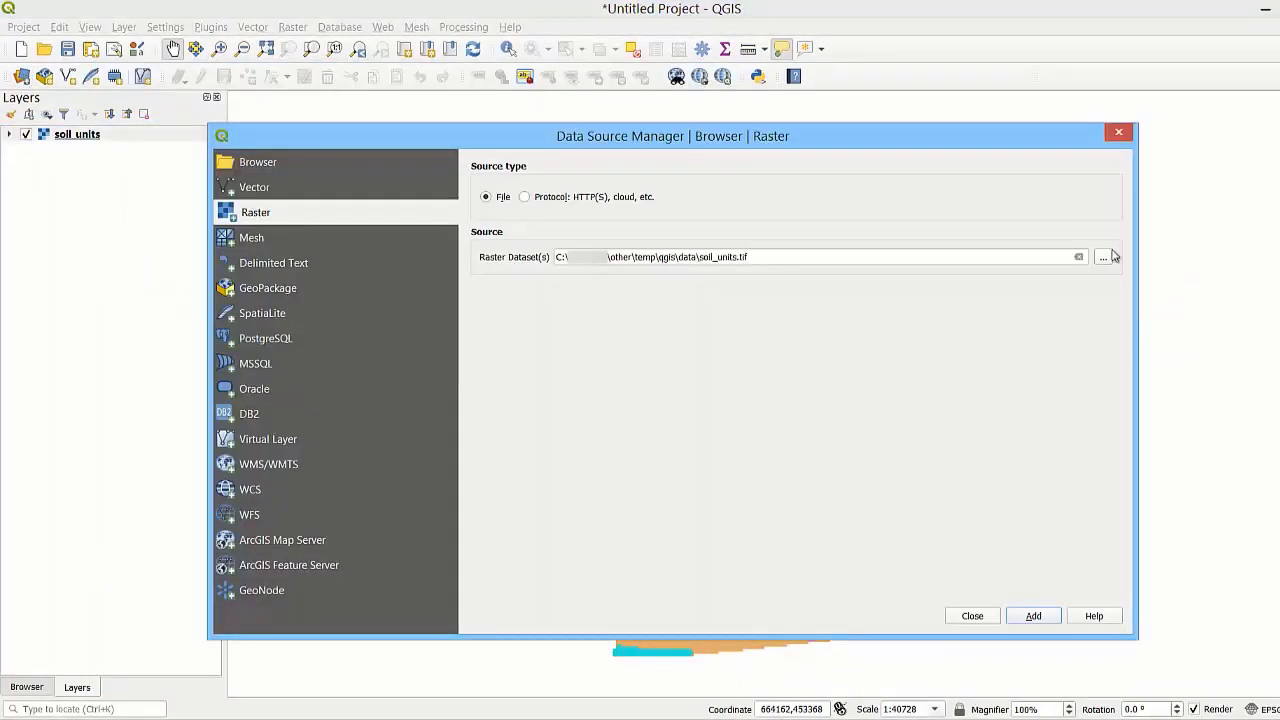
left_click(1102, 257)
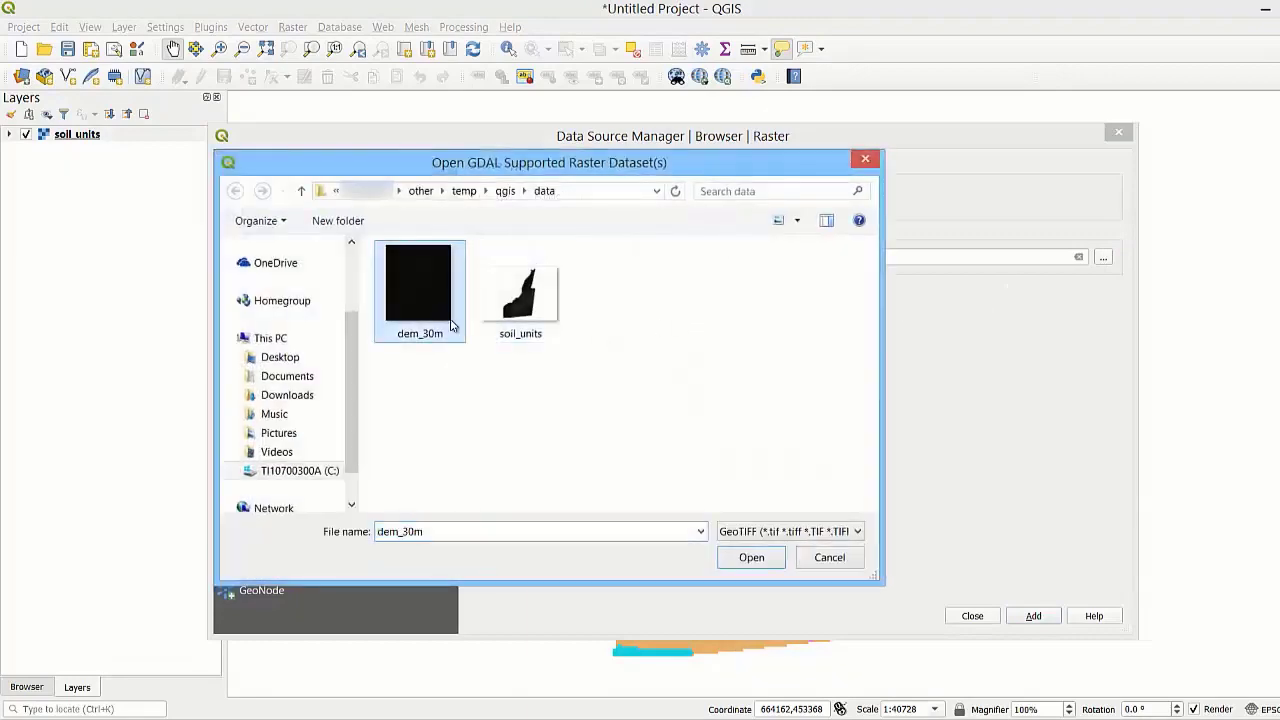
left_click(751, 557)
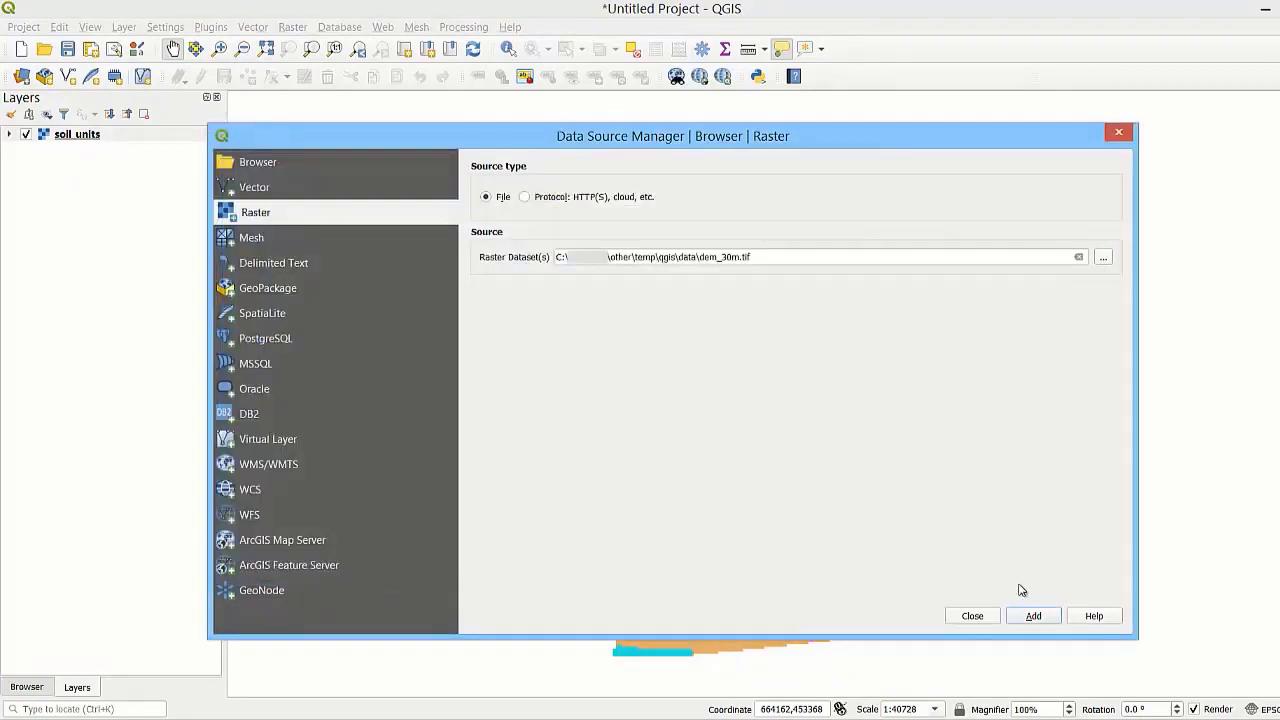
left_click(1033, 615)
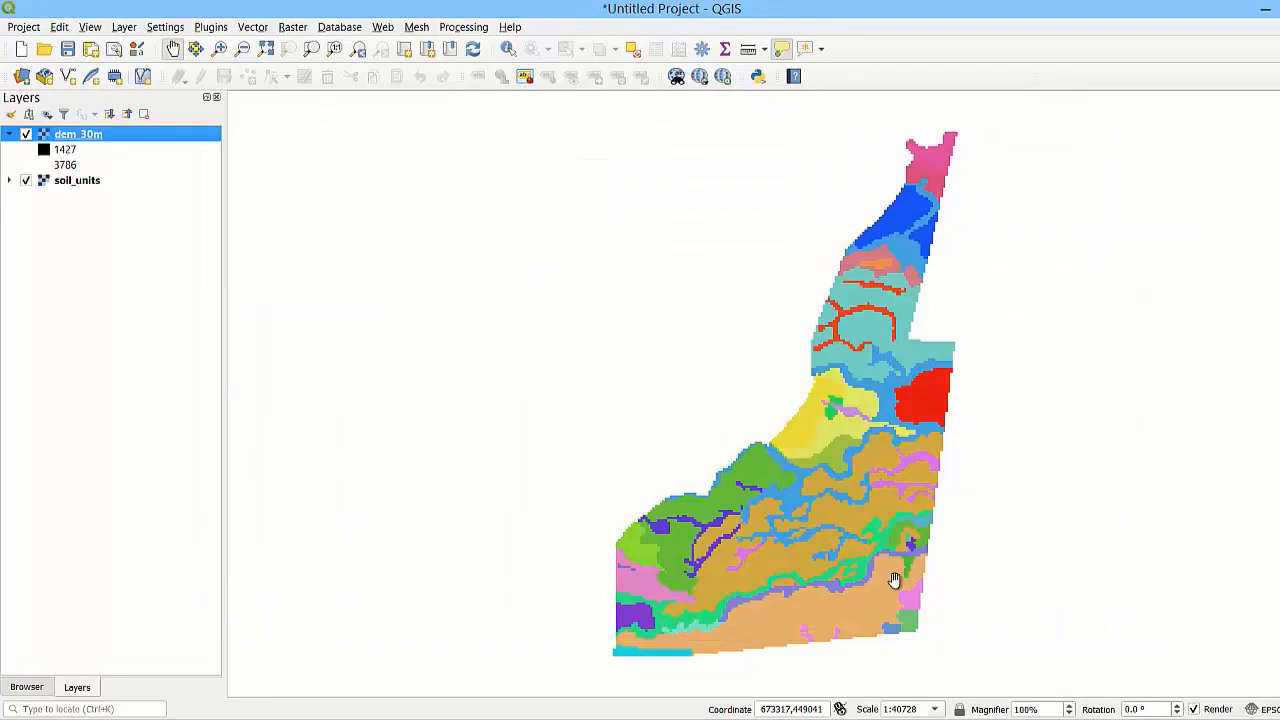
- Zoom the map to the dem_30m layer's full extent
right_click(78, 134)
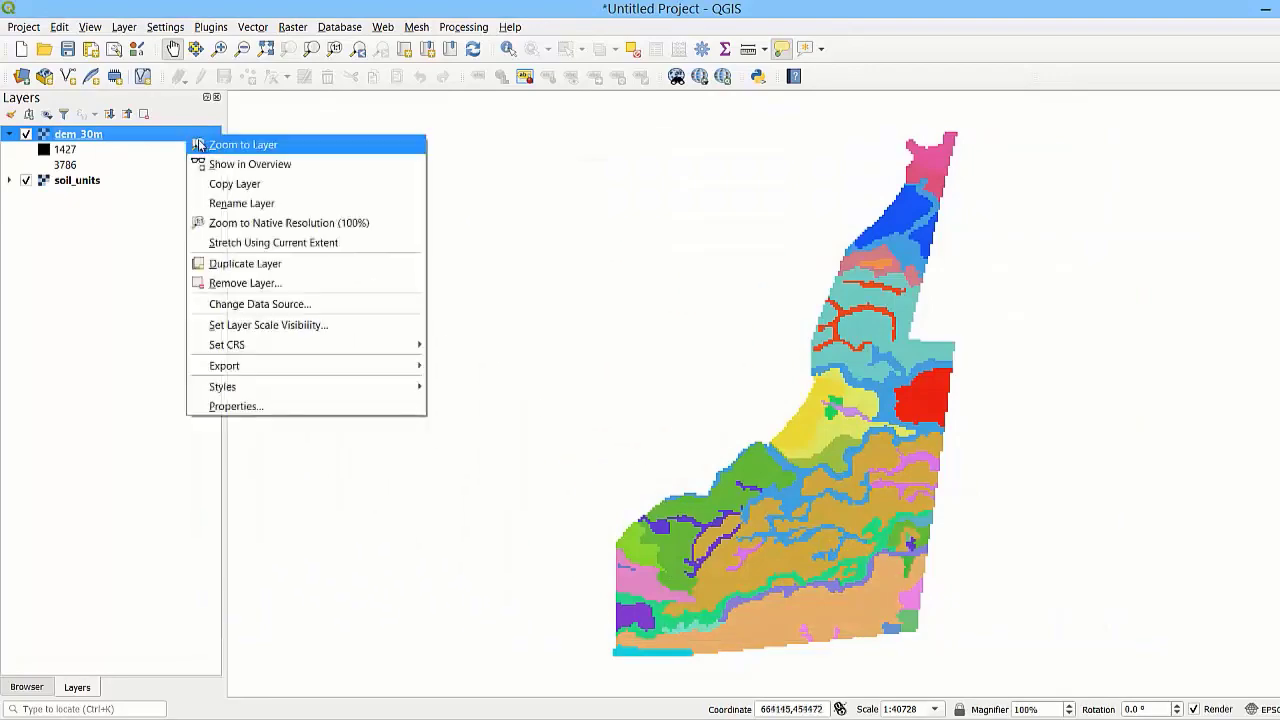
left_click(243, 144)
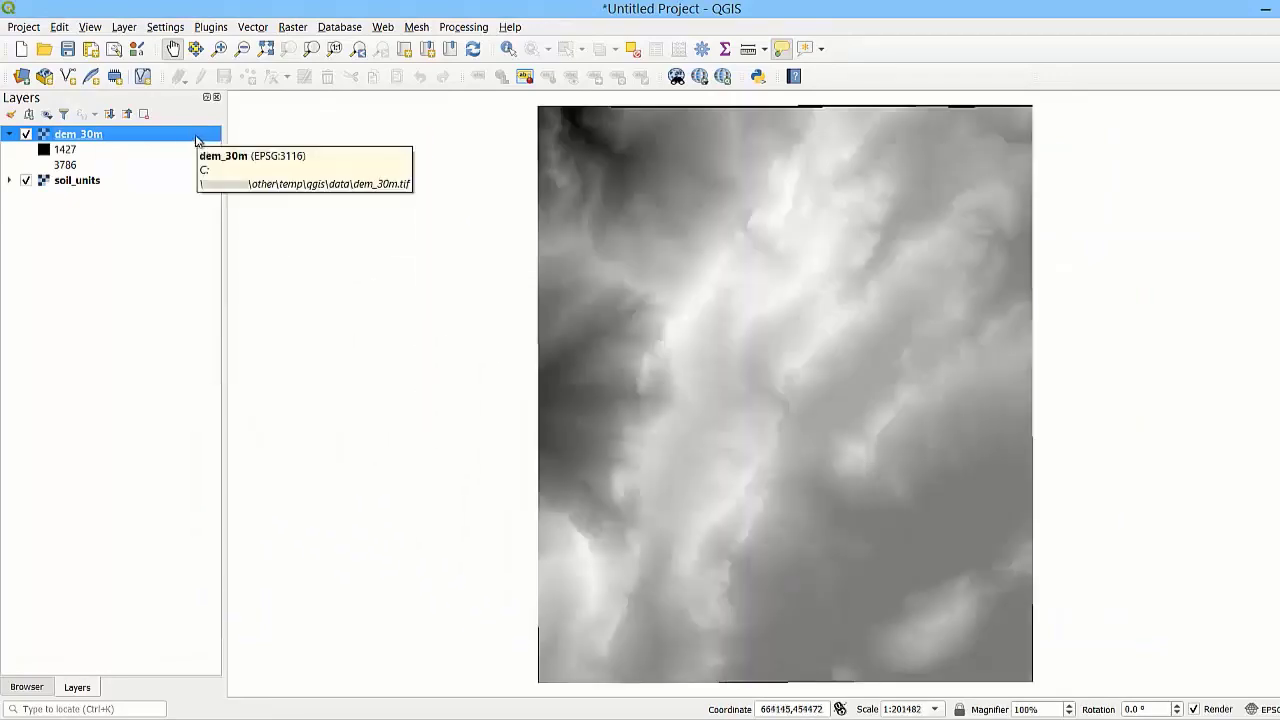
double_click(77, 133)
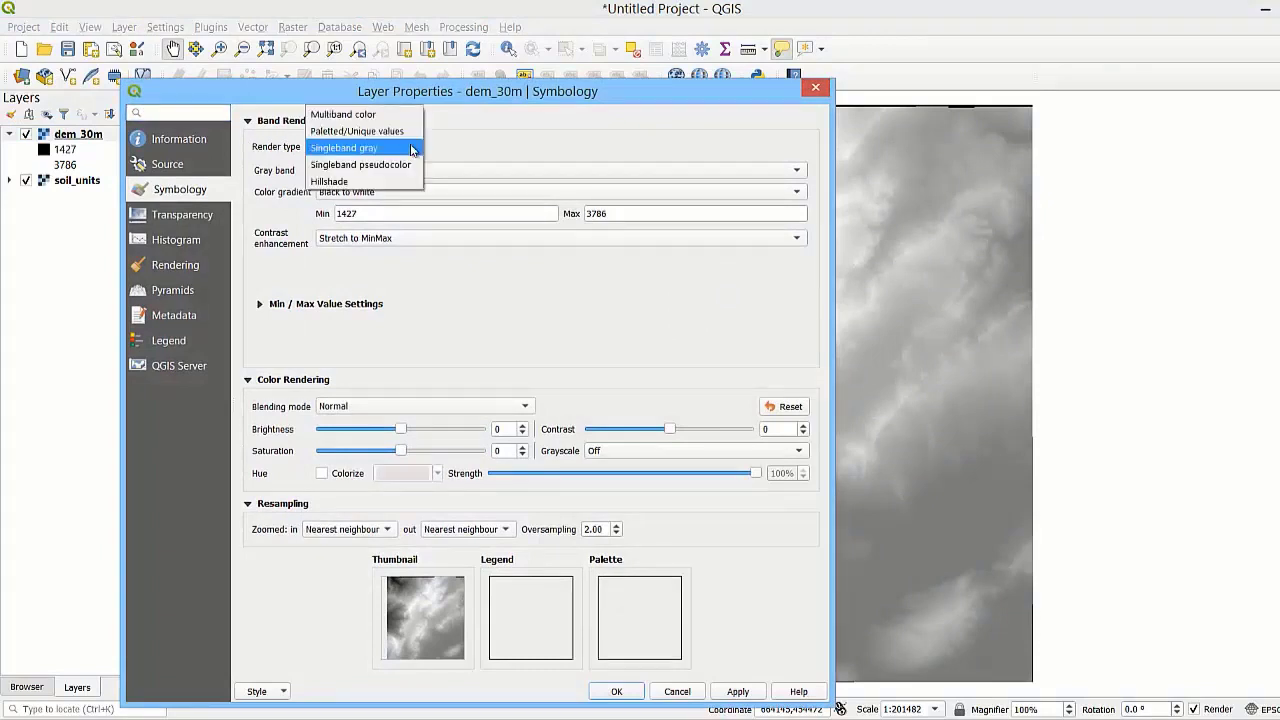
mouse_move(408, 164)
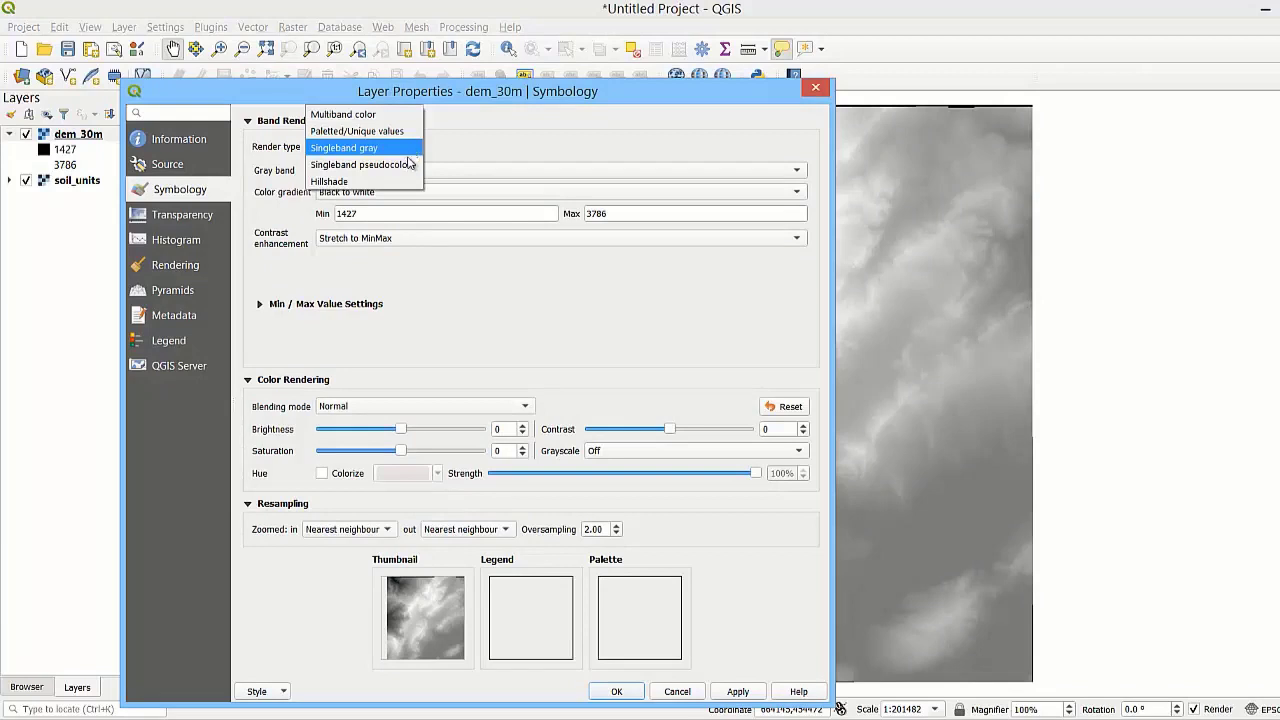
mouse_move(363, 164)
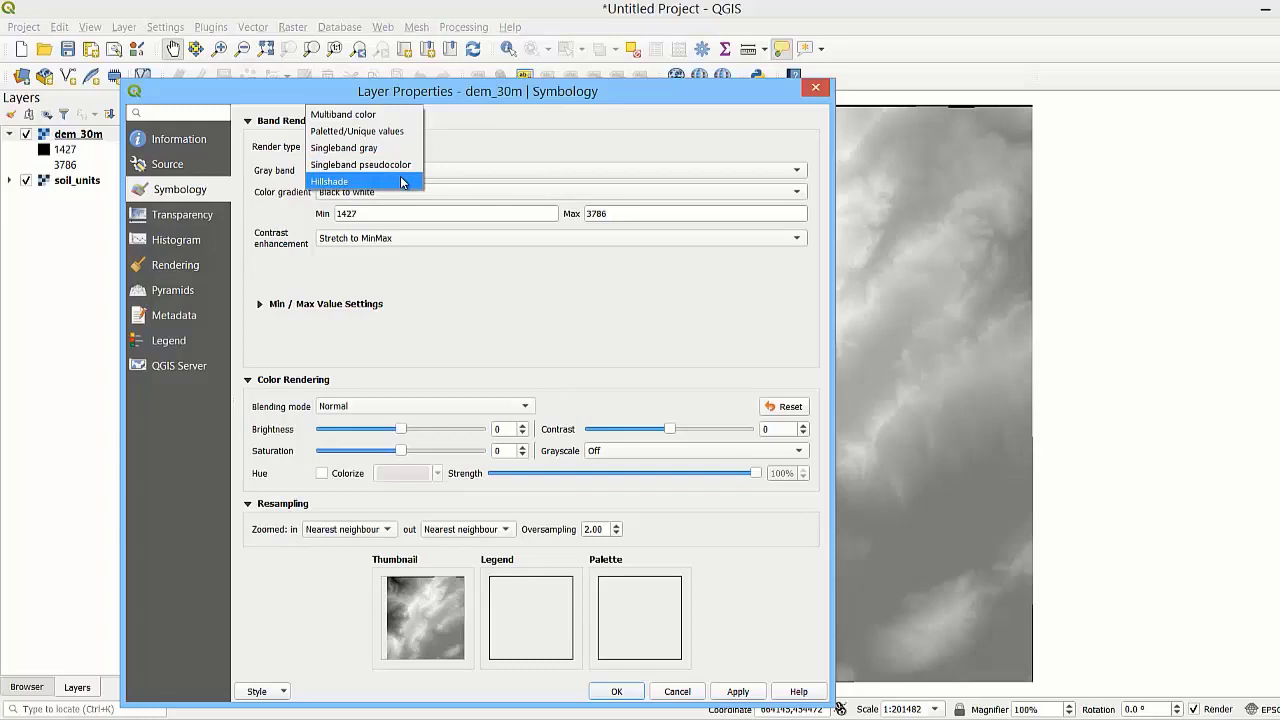
mouse_move(342, 114)
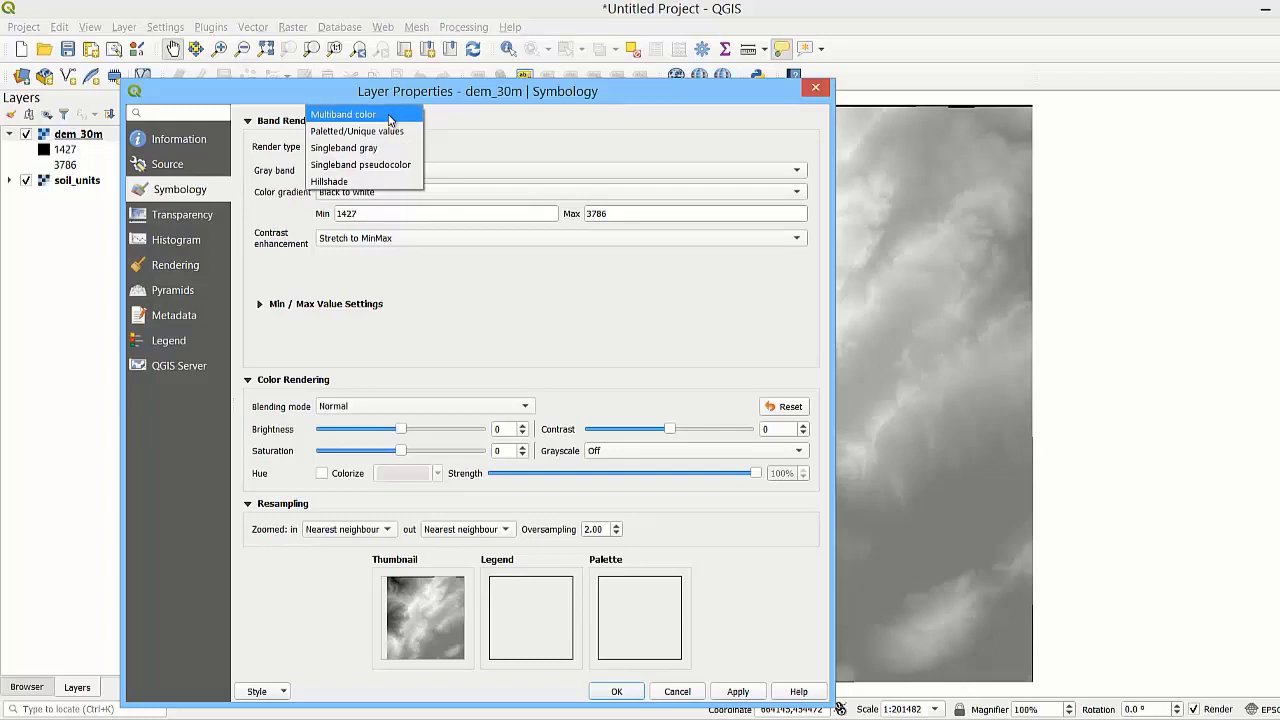
mouse_move(385, 164)
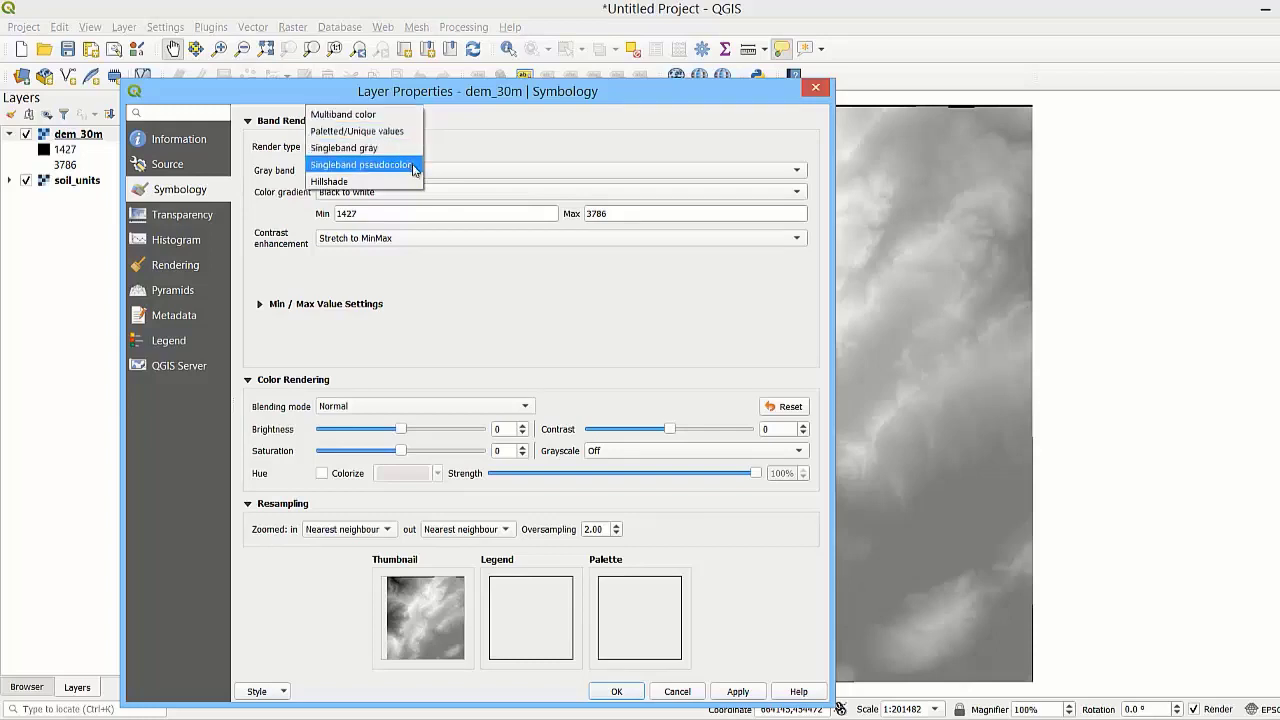
- Render dem_30m as singleband pseudocolor with an inverted Spectral ramp in Equal Interval mode
left_click(362, 165)
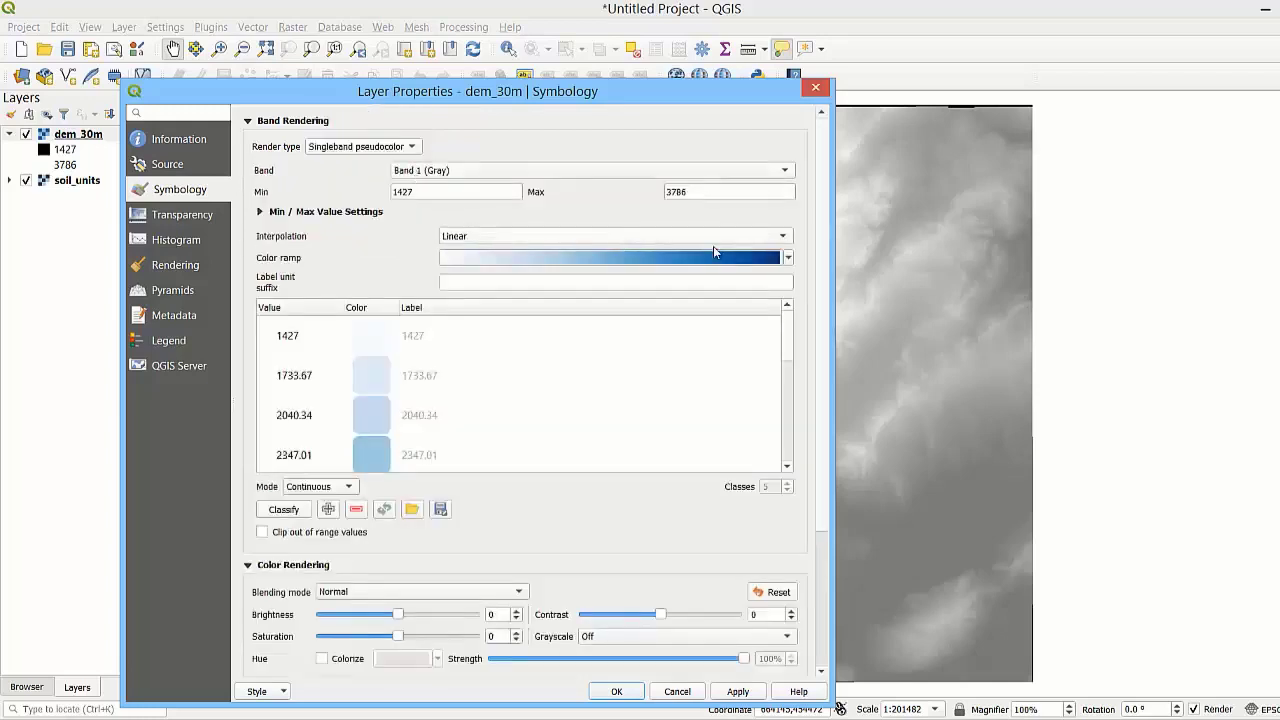
left_click(787, 257)
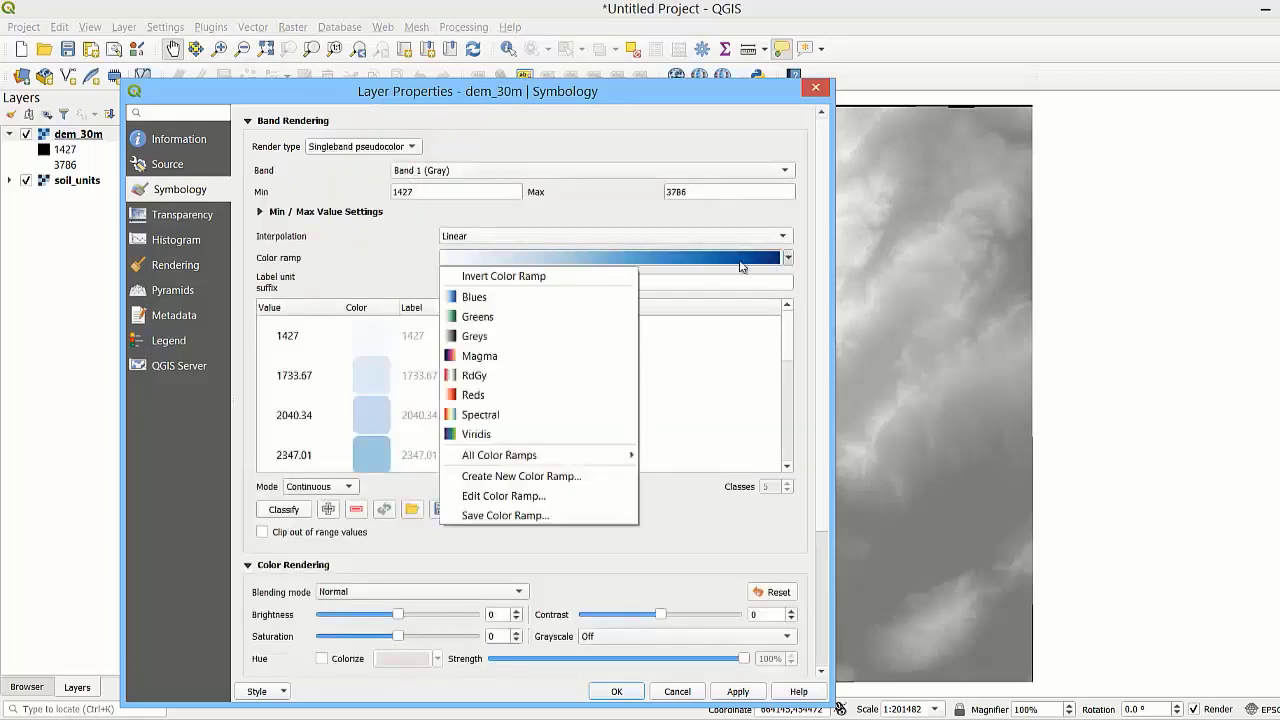
mouse_move(520, 395)
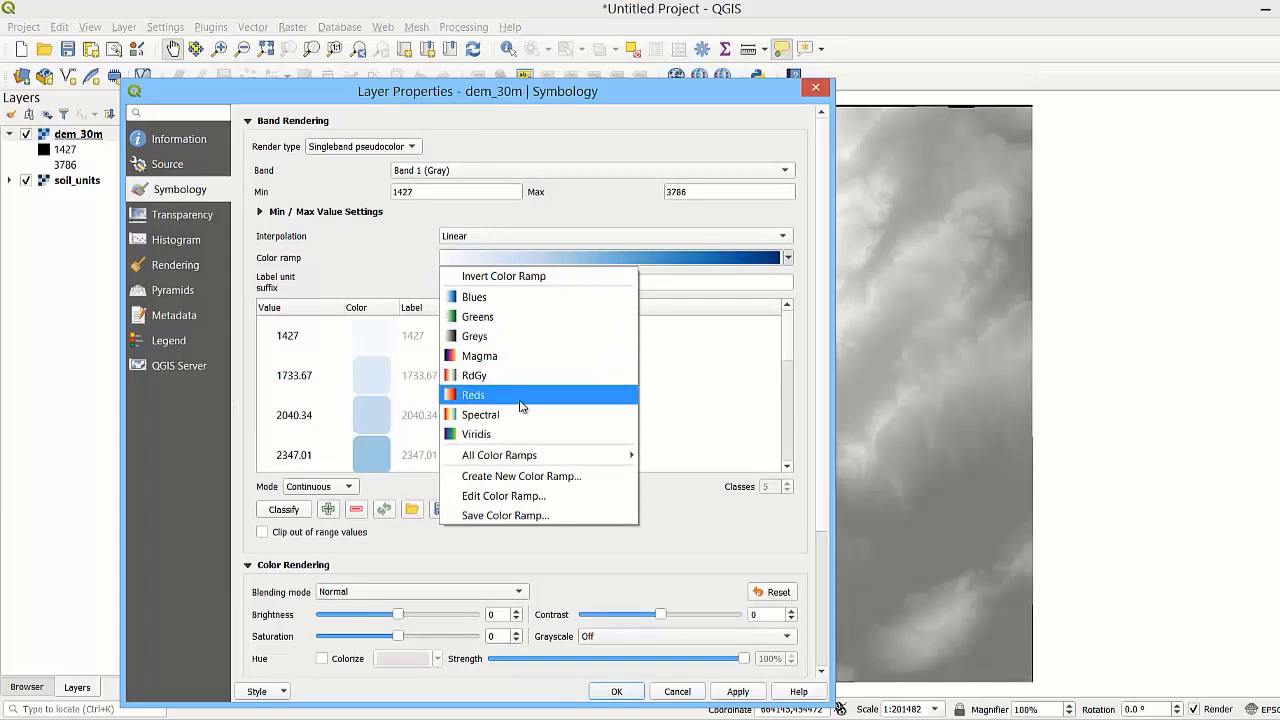
left_click(473, 394)
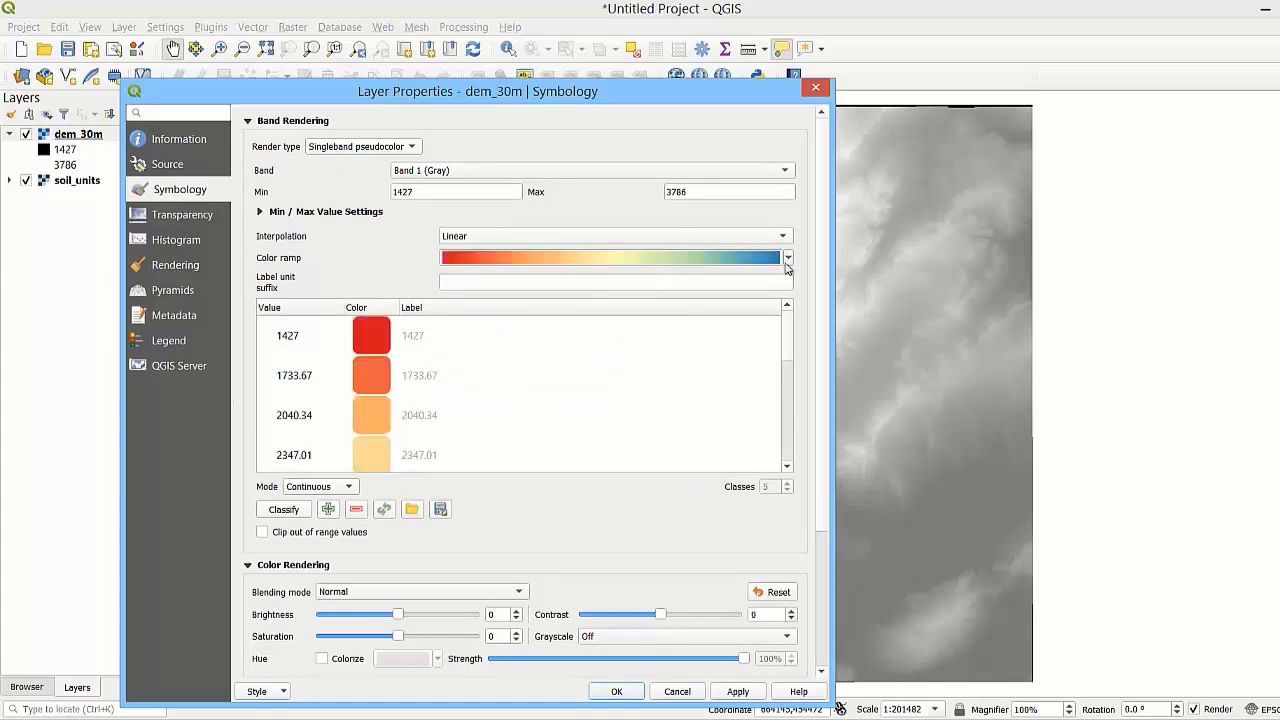
left_click(788, 257)
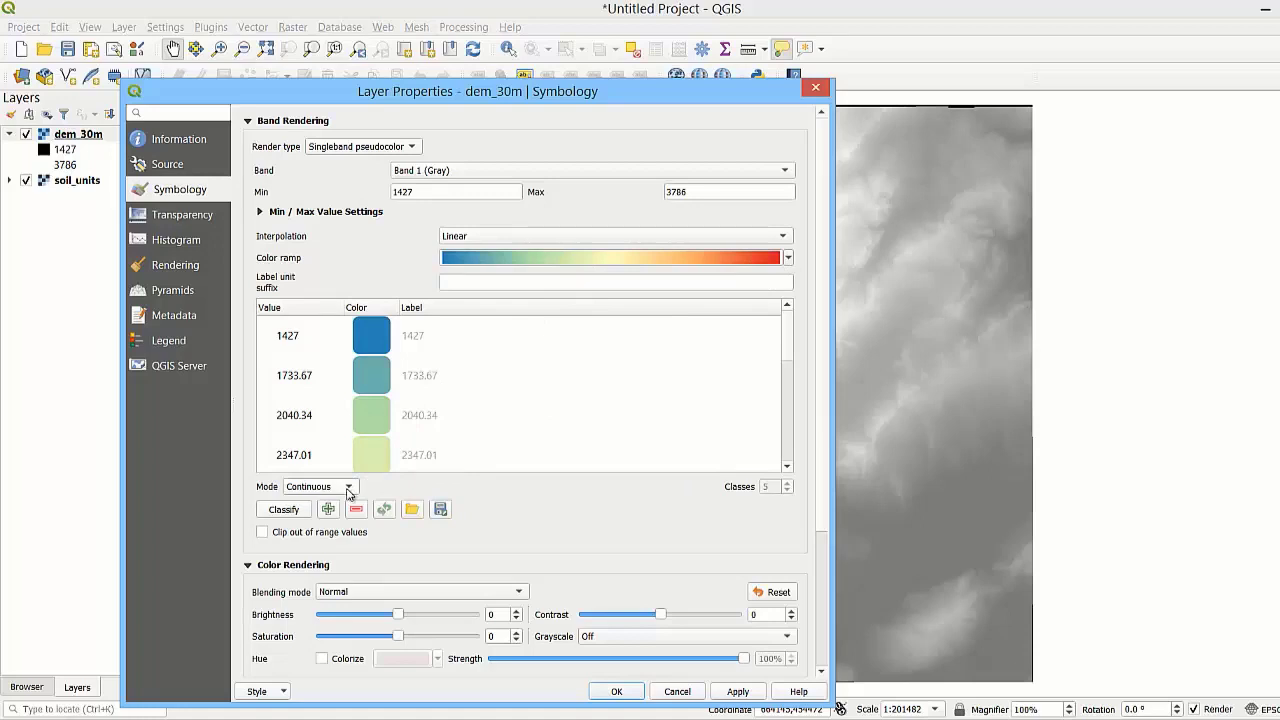
left_click(320, 487)
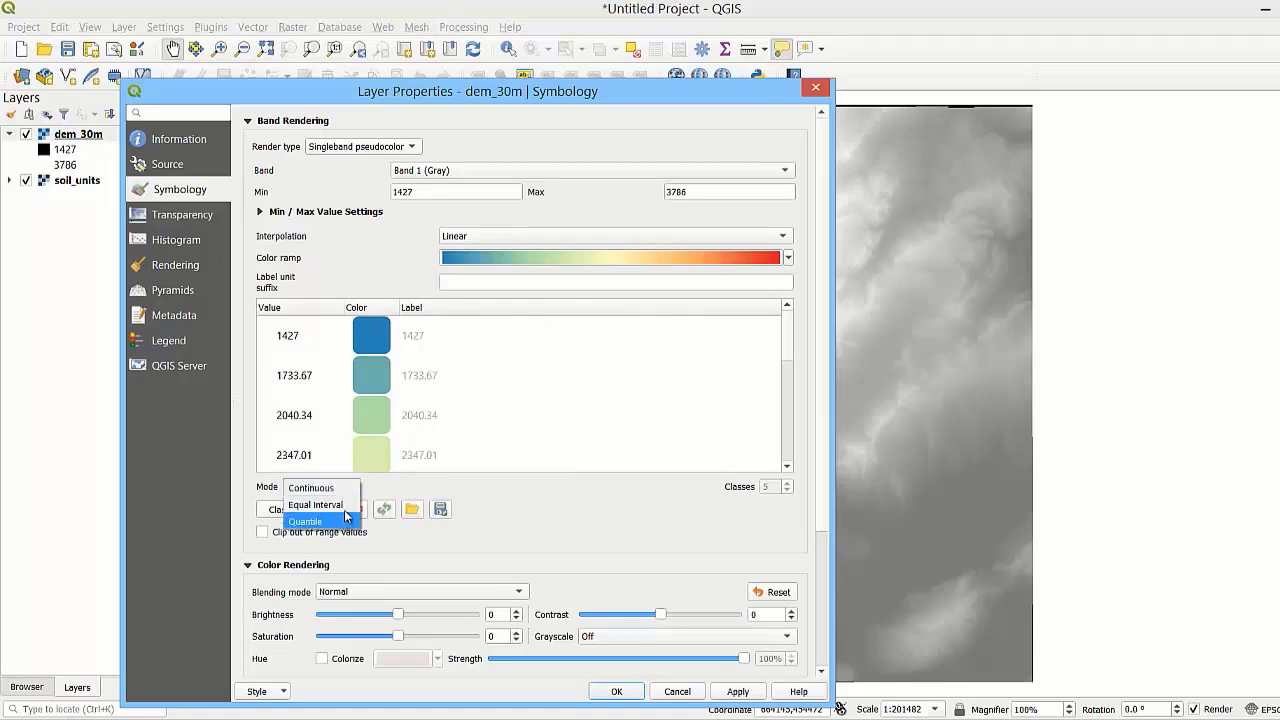
left_click(315, 504)
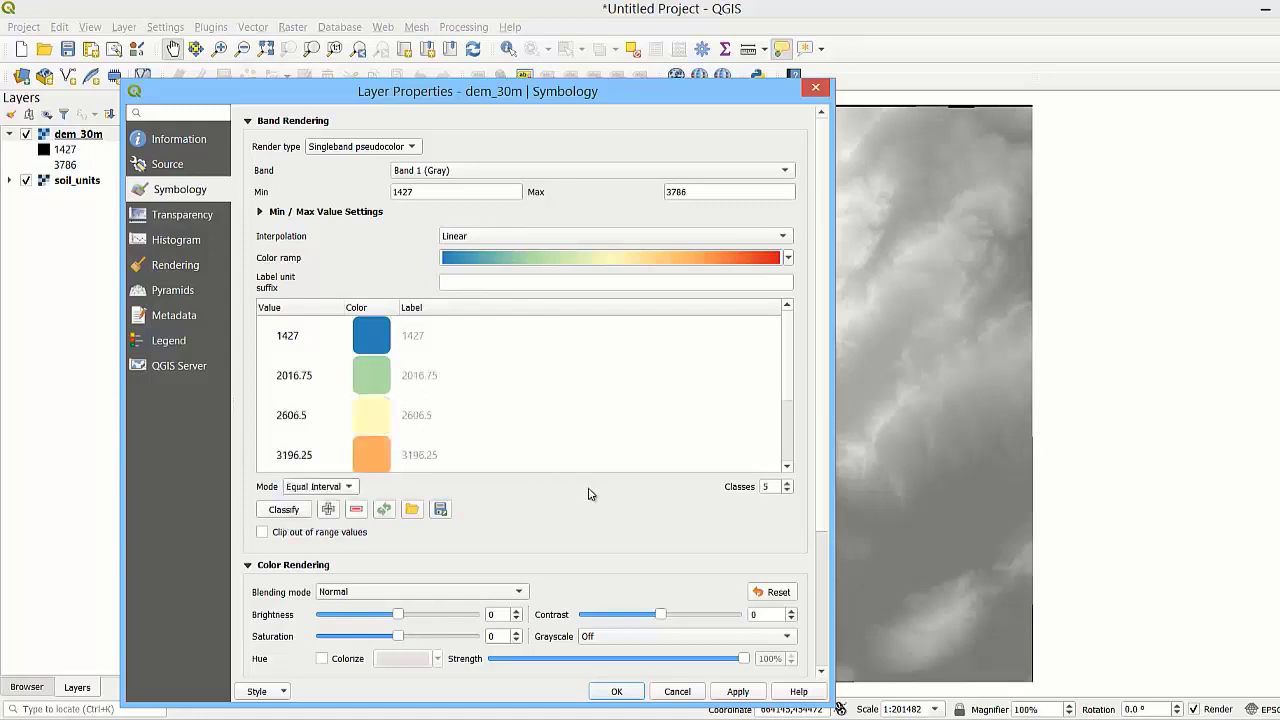